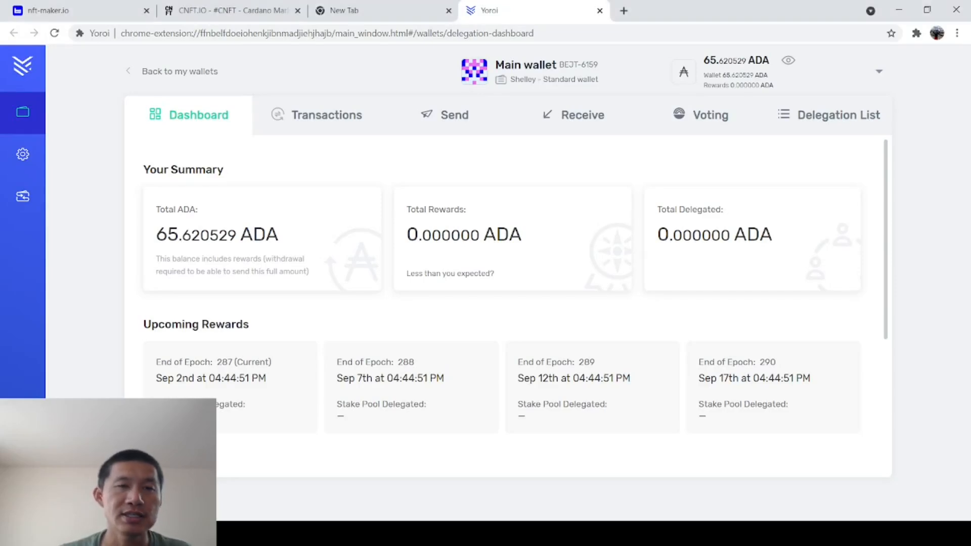
Look over the NFT-Maker.io gallery and the CNFT.io marketplace tabs
{"action": "left_click", "coordinate": [75, 10]}
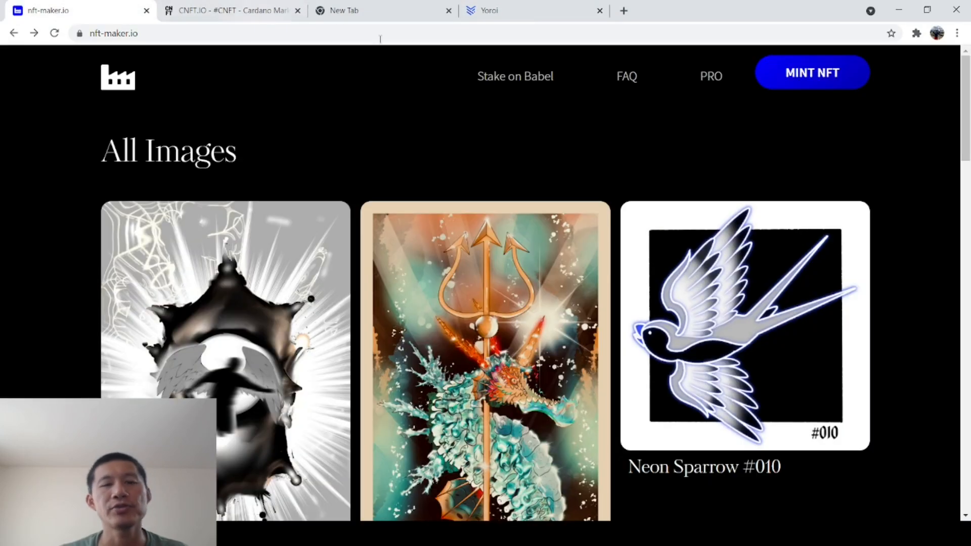
{"action": "left_click", "coordinate": [229, 10]}
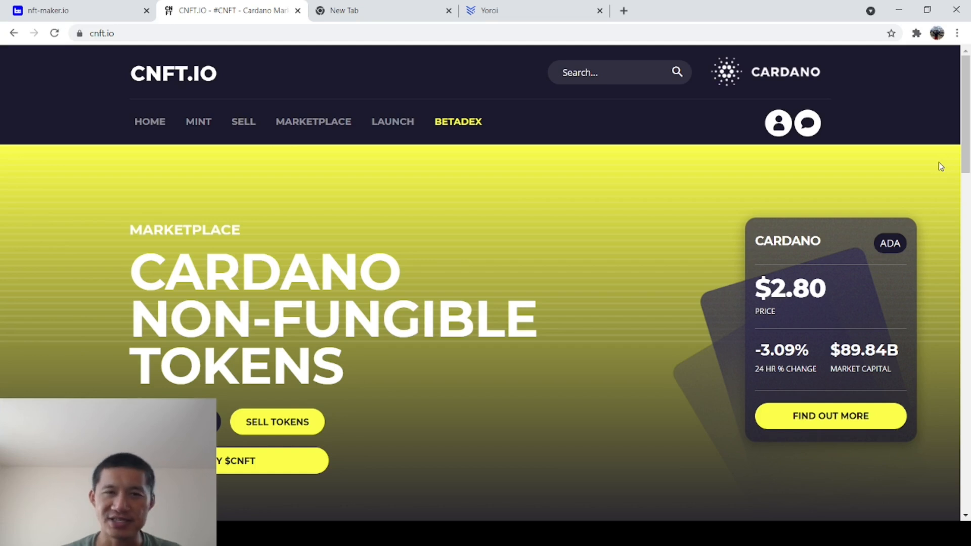
{"action": "mouse_move", "coordinate": [5, 176]}
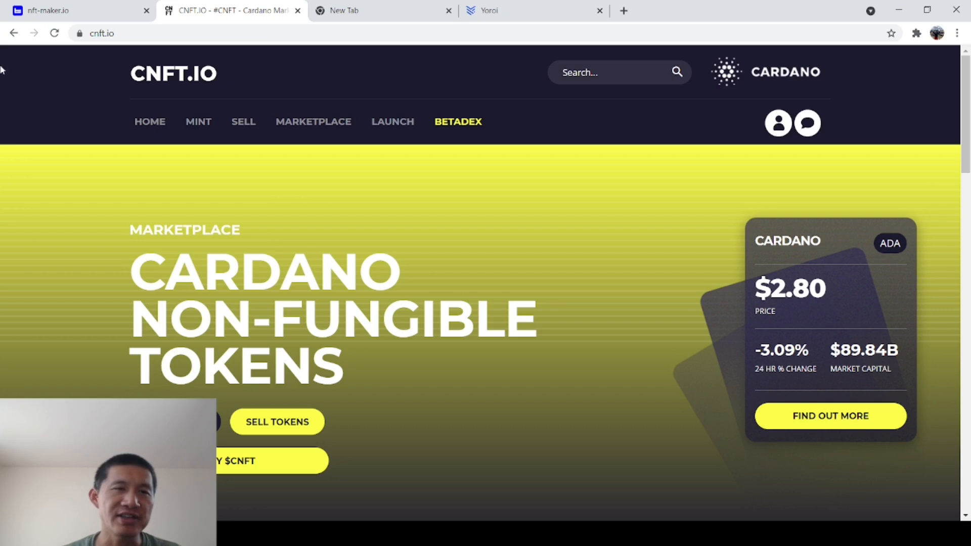
{"action": "mouse_move", "coordinate": [214, 91]}
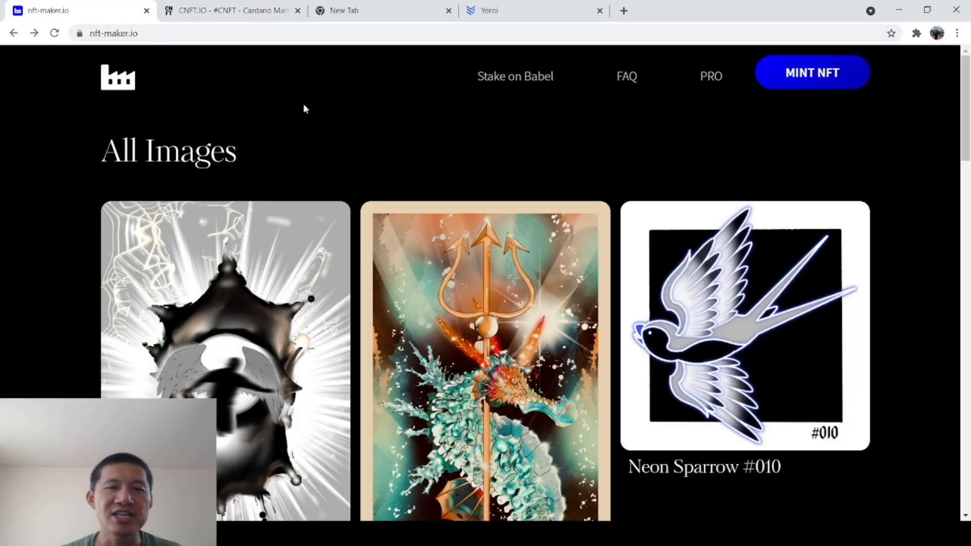
{"action": "left_click", "coordinate": [231, 10]}
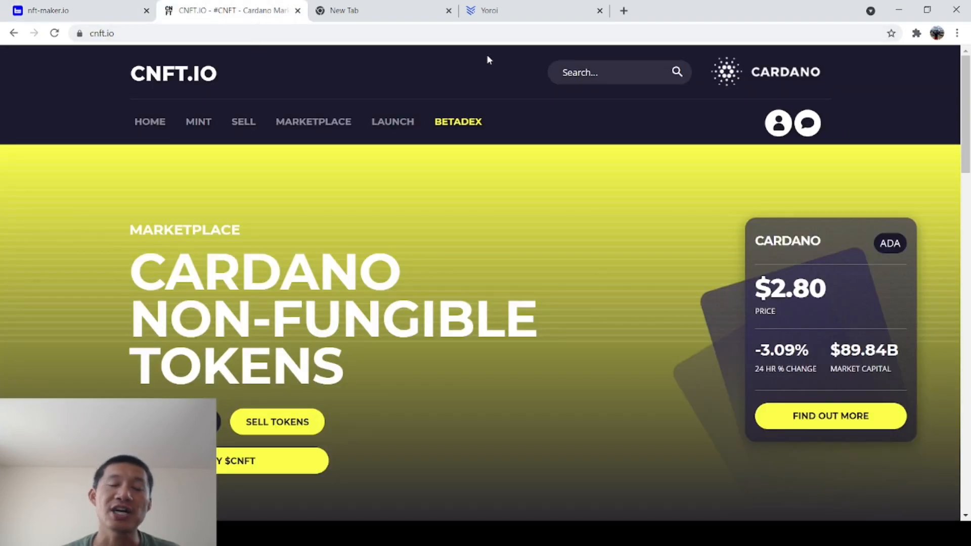
{"action": "mouse_move", "coordinate": [482, 59]}
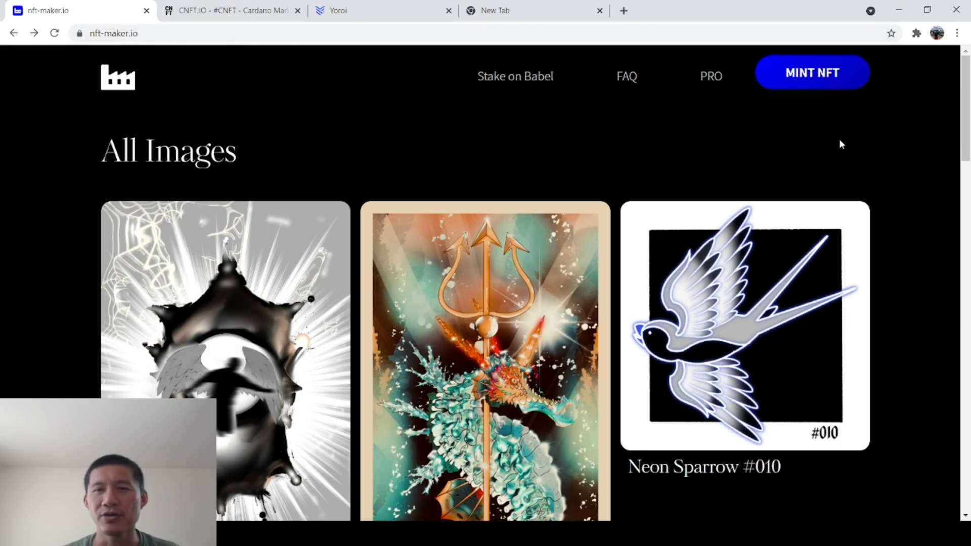
Start a new NFT mint and upload fatcat.jpg as the image
{"action": "left_click", "coordinate": [811, 72]}
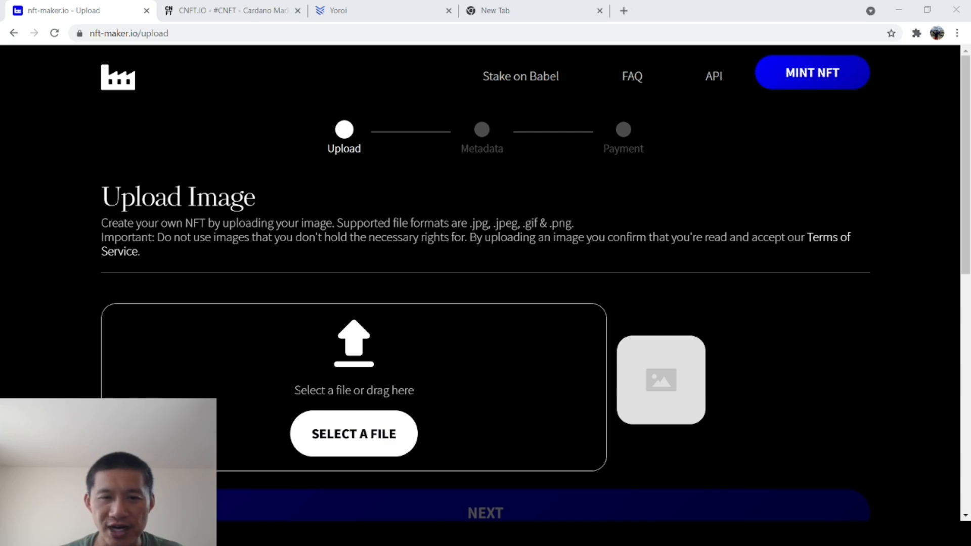
{"action": "left_click", "coordinate": [353, 433]}
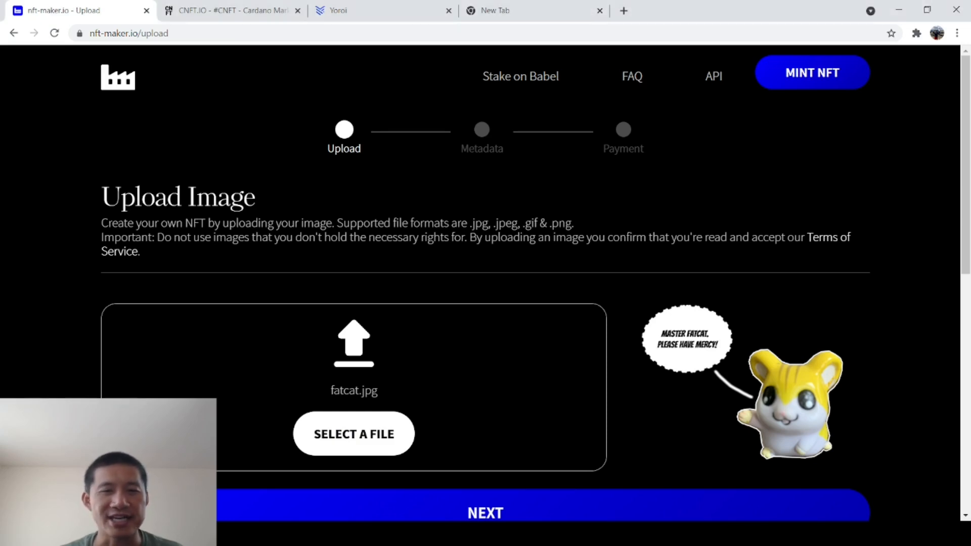
{"action": "scroll", "scroll_direction": "down", "scroll_amount": 3}
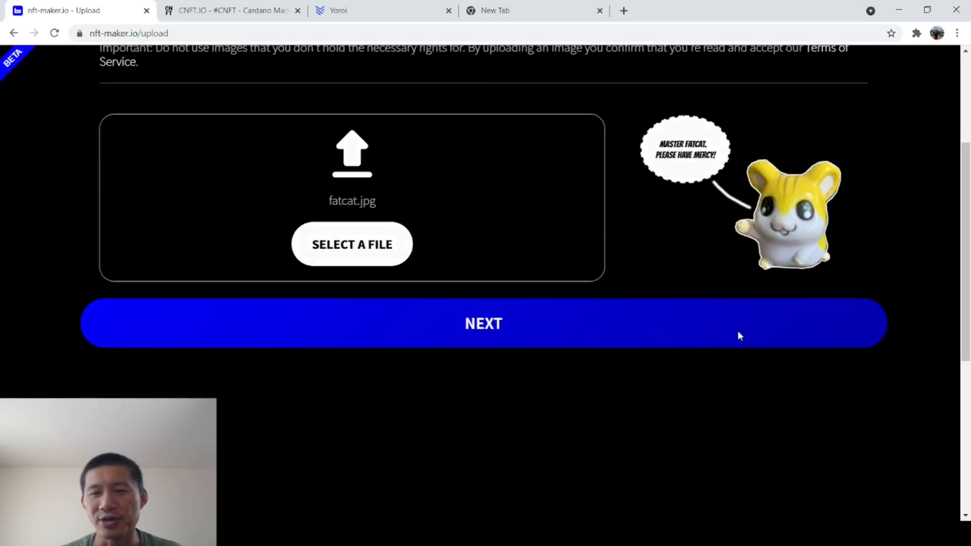
Enter the title 'Little Mouse NFT' and author 'Bob'
{"action": "left_click", "coordinate": [483, 323]}
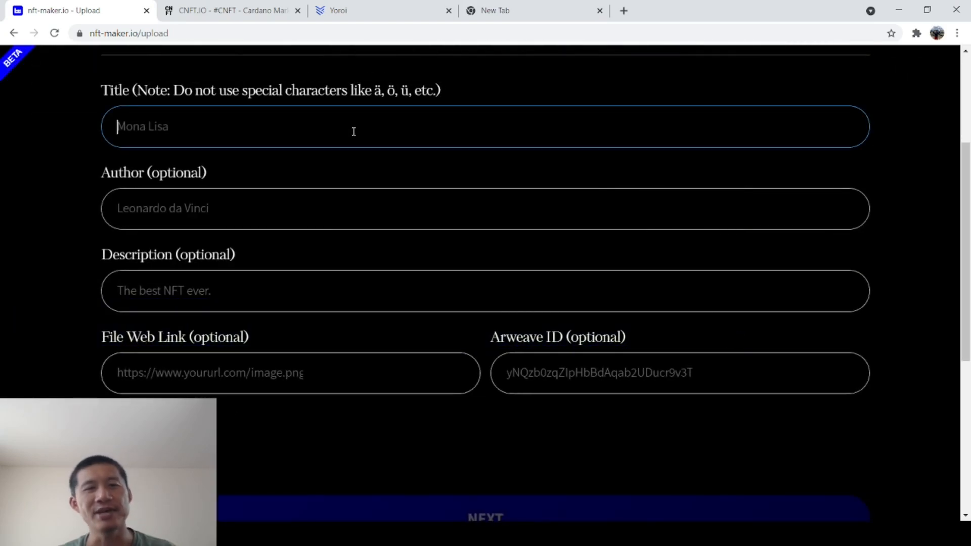
{"action": "type", "text": "M"}
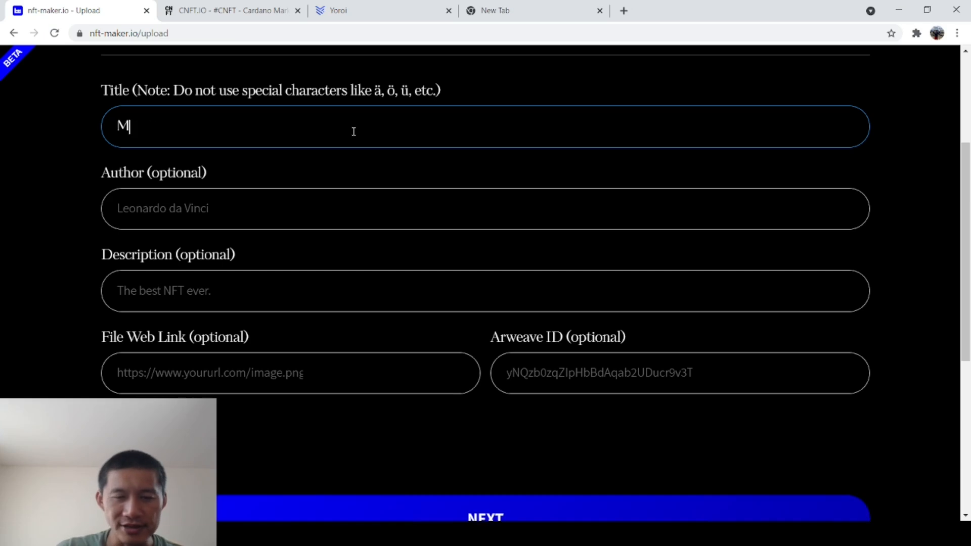
{"action": "type", "text": "ittle Mouse"}
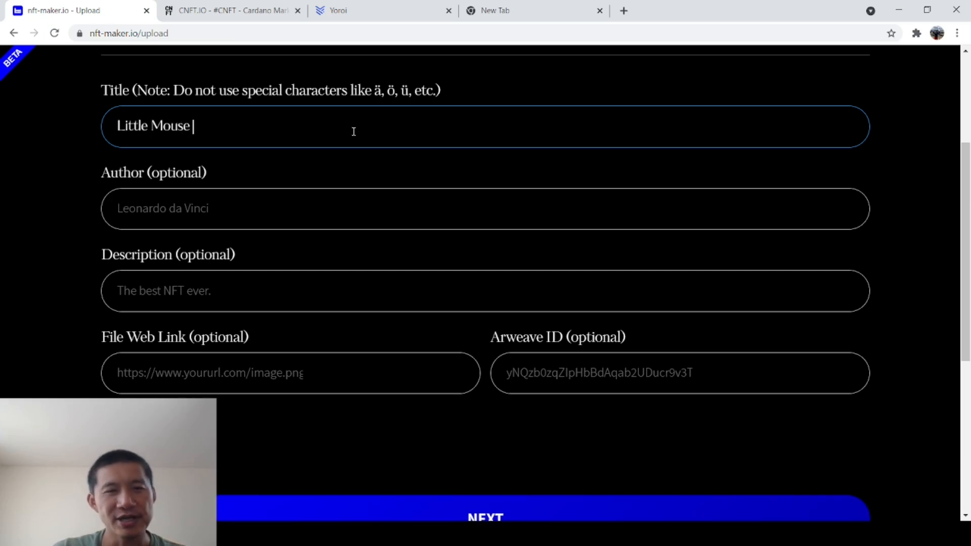
{"action": "type", "text": "NF"}
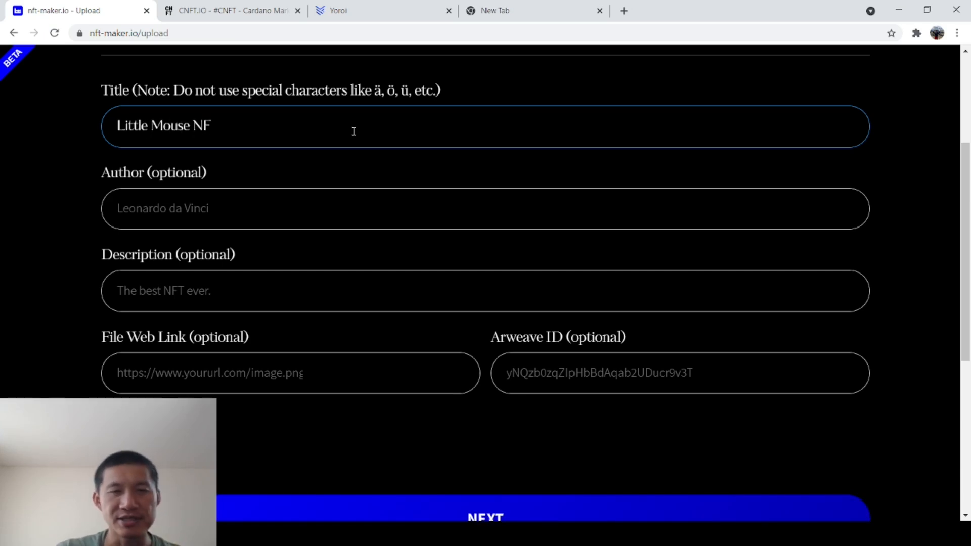
{"action": "type", "text": "T"}
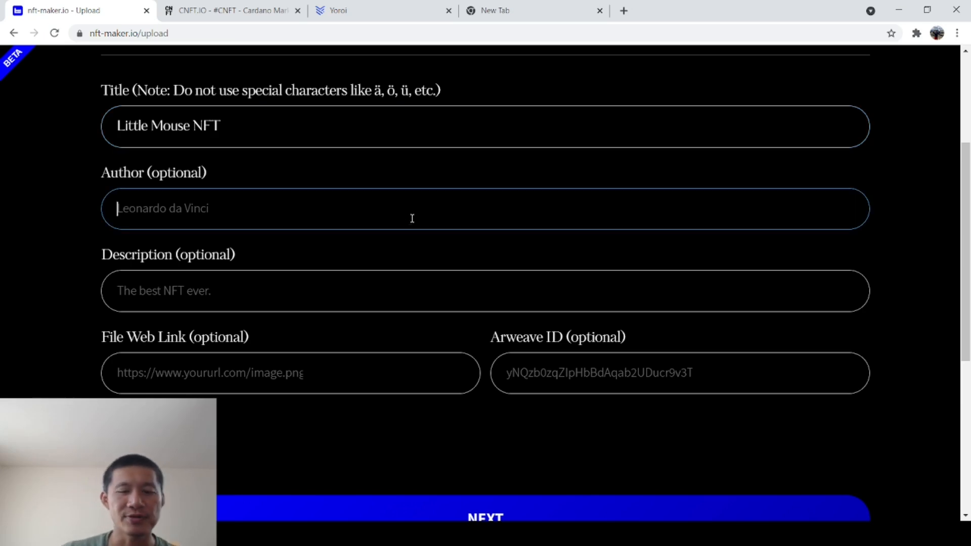
{"action": "type", "text": "Bob"}
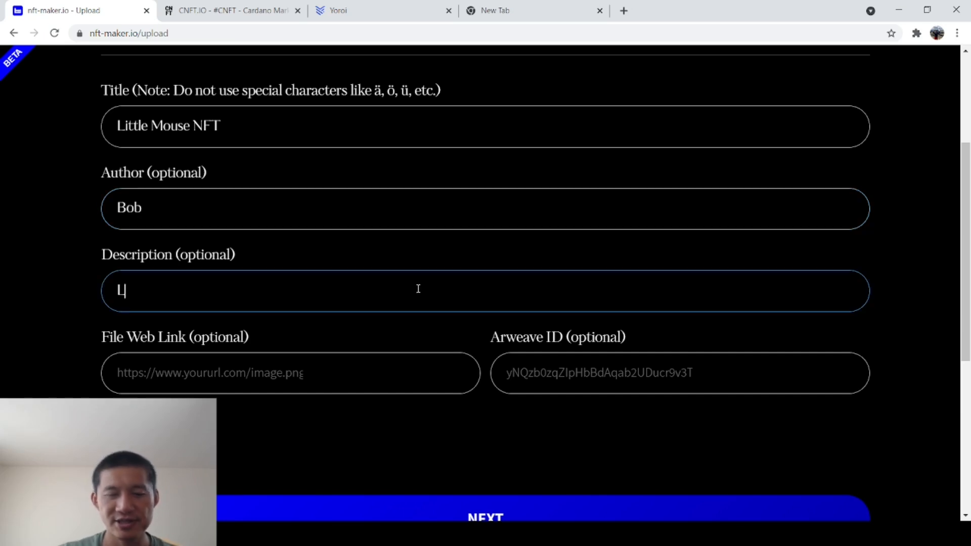
Add the description 'Little Mouse, prey for the fatcats' and continue to payment
{"action": "type", "text": "Little Mouse,m prey"}
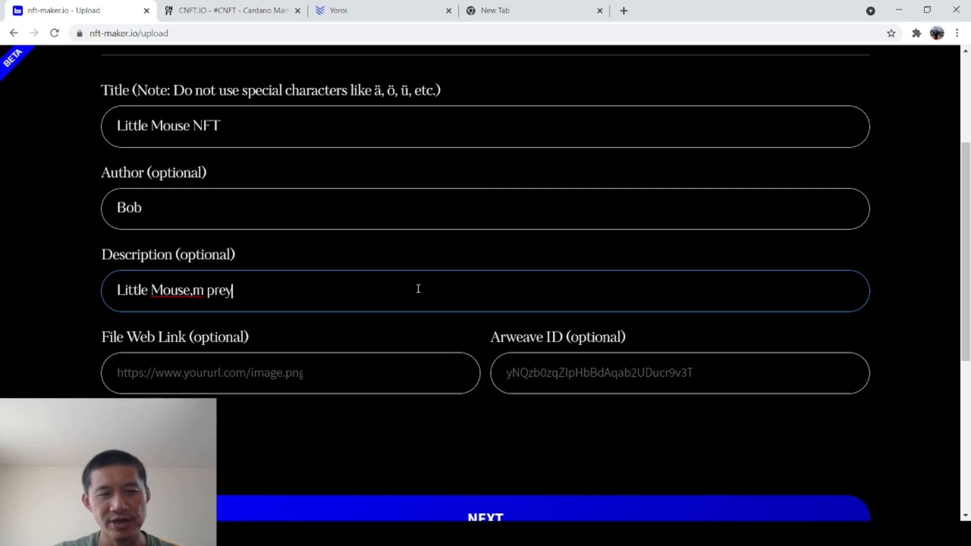
{"action": "key", "text": "BackSpace"}
{"action": "type", "text": " for t"}
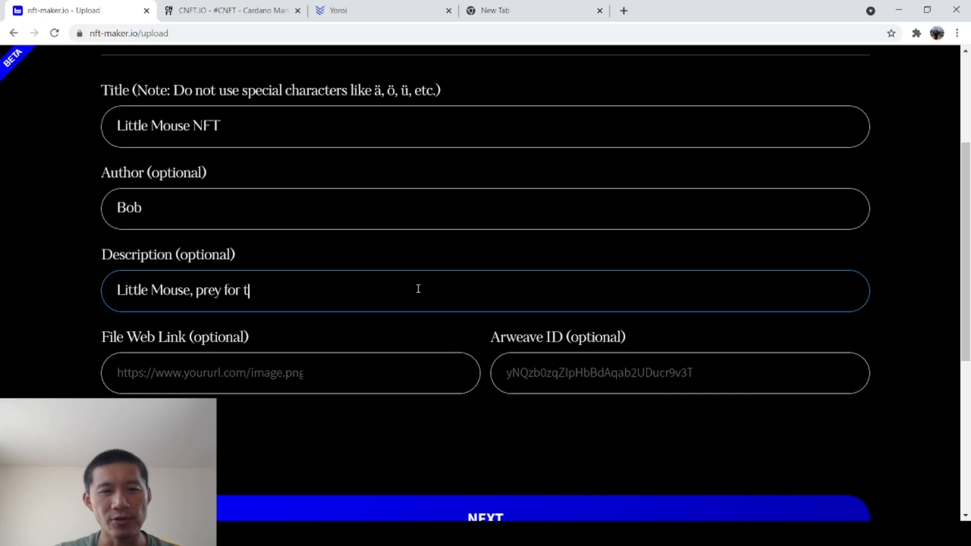
{"action": "type", "text": "he fatcats"}
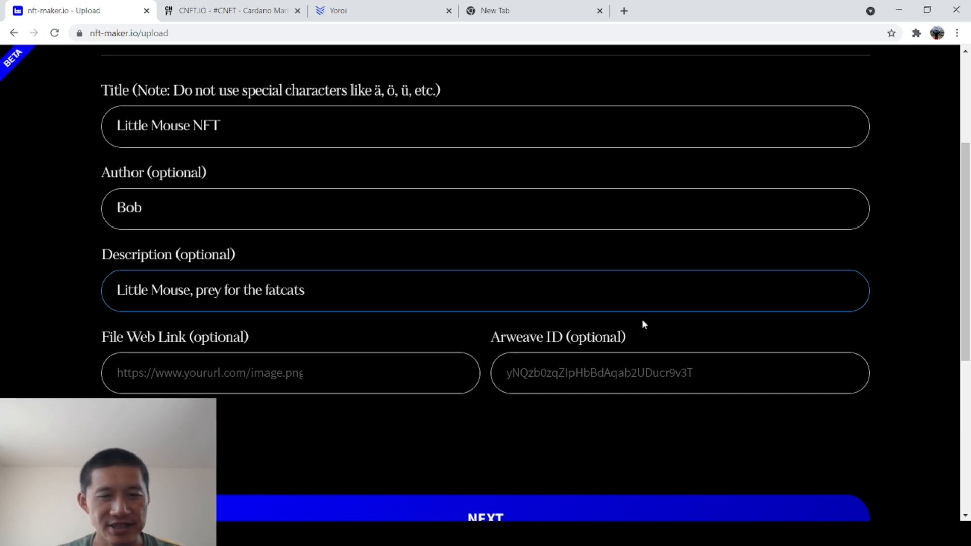
{"action": "scroll", "scroll_direction": "down", "scroll_amount": 3}
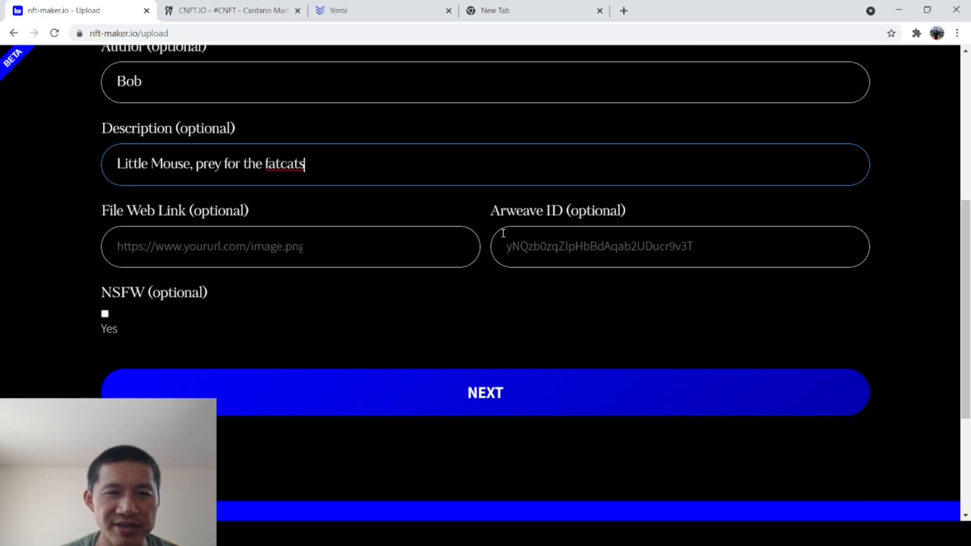
{"action": "left_click", "coordinate": [485, 393]}
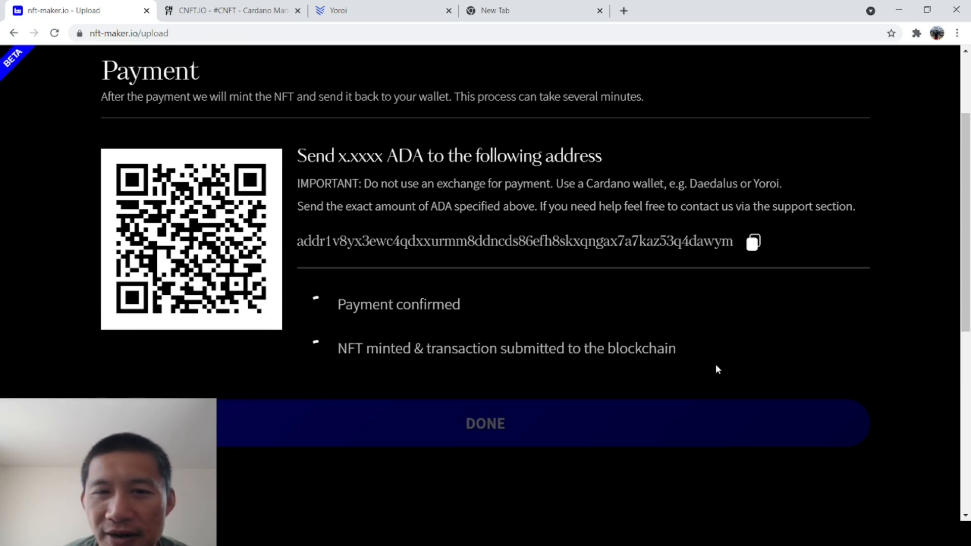
Scroll the Yoroi Main wallet dashboard showing the 65.620529 ADA balance
{"action": "scroll", "scroll_direction": "down", "scroll_amount": 3}
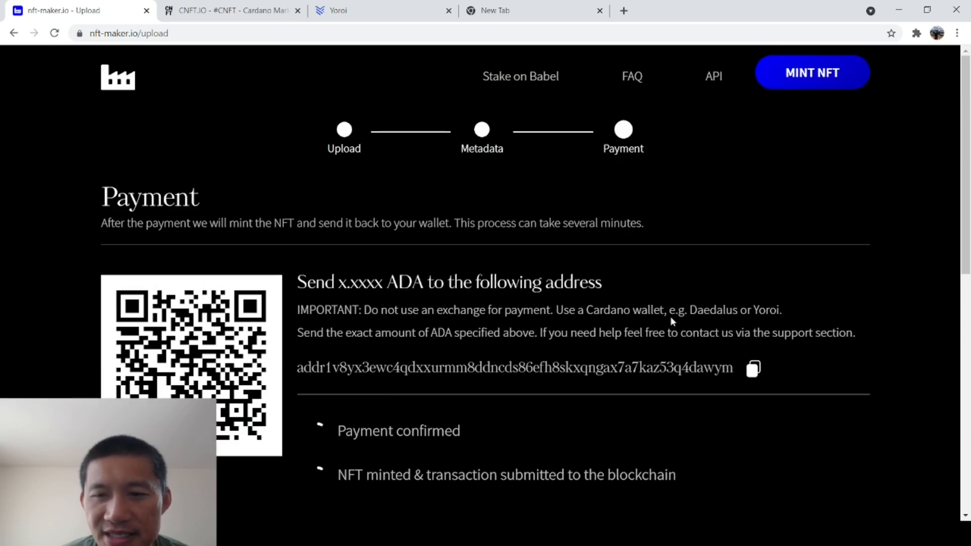
{"action": "scroll", "scroll_direction": "down", "scroll_amount": 3}
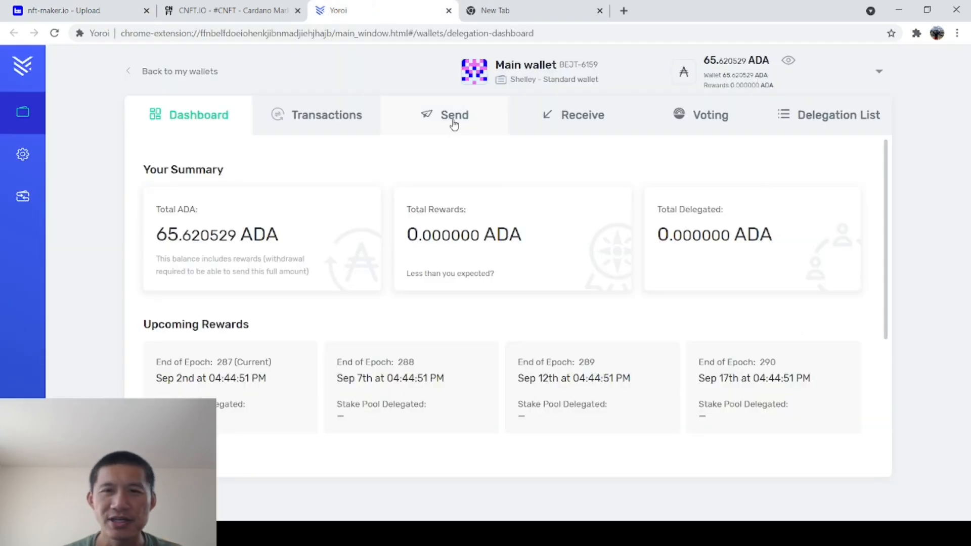
Fill Yoroi's Receiver with NFT-Maker's payment address addr1v8yx3ewc4qdxxurmm8ddncds86efh8skxqngax7a7kaz53q4dawym
{"action": "left_click", "coordinate": [454, 115]}
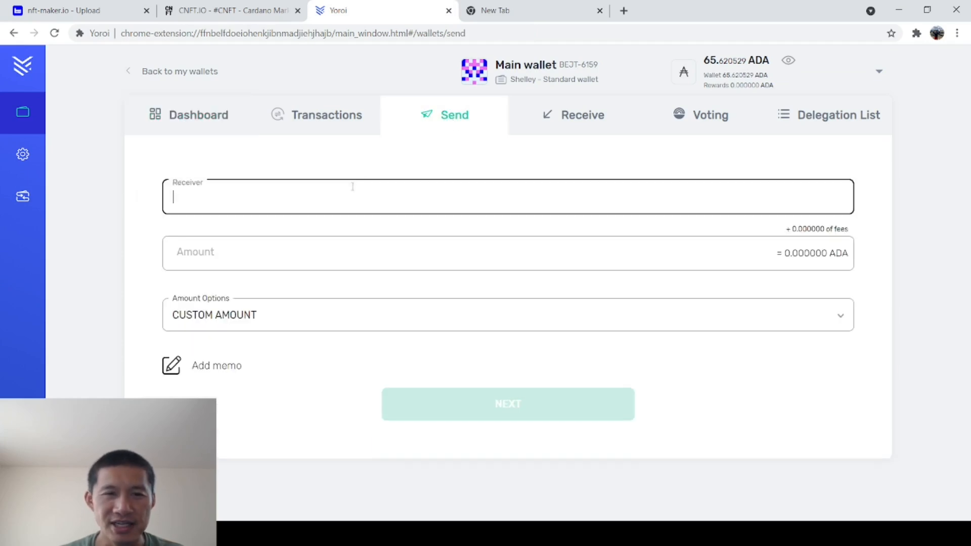
{"action": "left_click", "coordinate": [229, 11]}
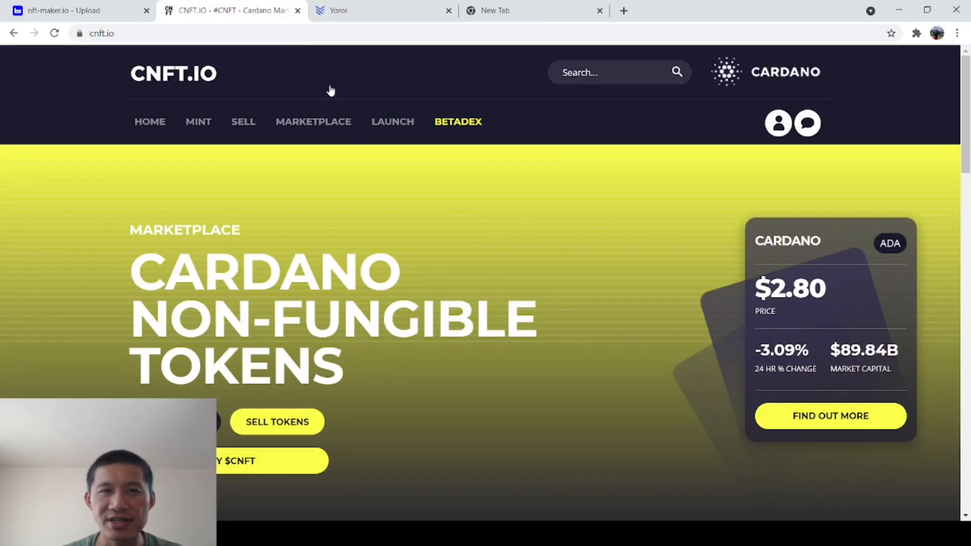
{"action": "left_click", "coordinate": [75, 11]}
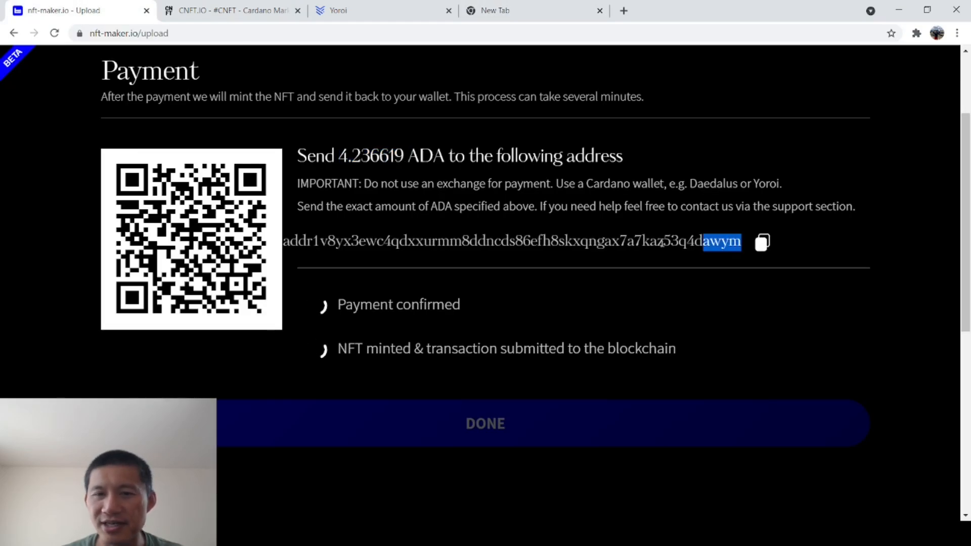
{"action": "triple_click", "coordinate": [507, 242]}
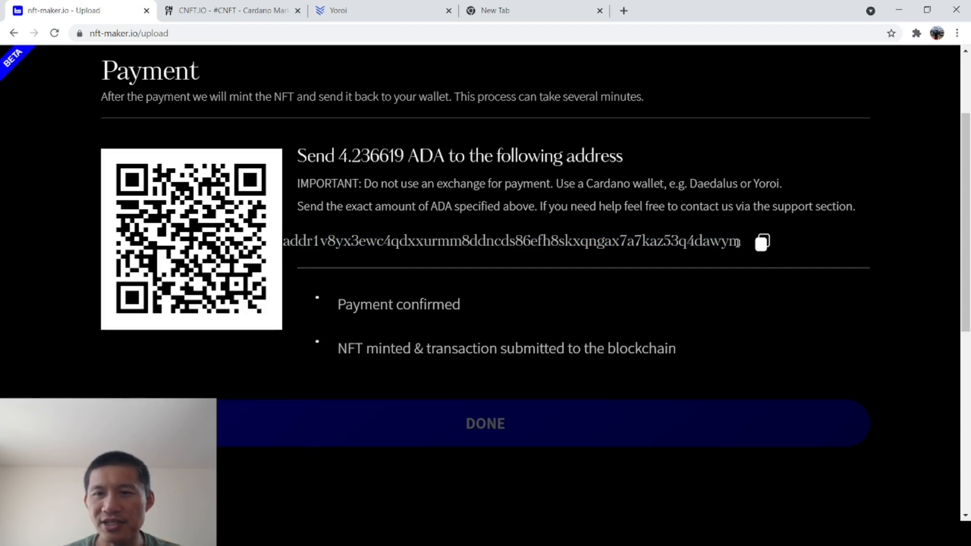
{"action": "left_click_drag", "start_coordinate": [303, 155], "coordinate": [724, 242]}
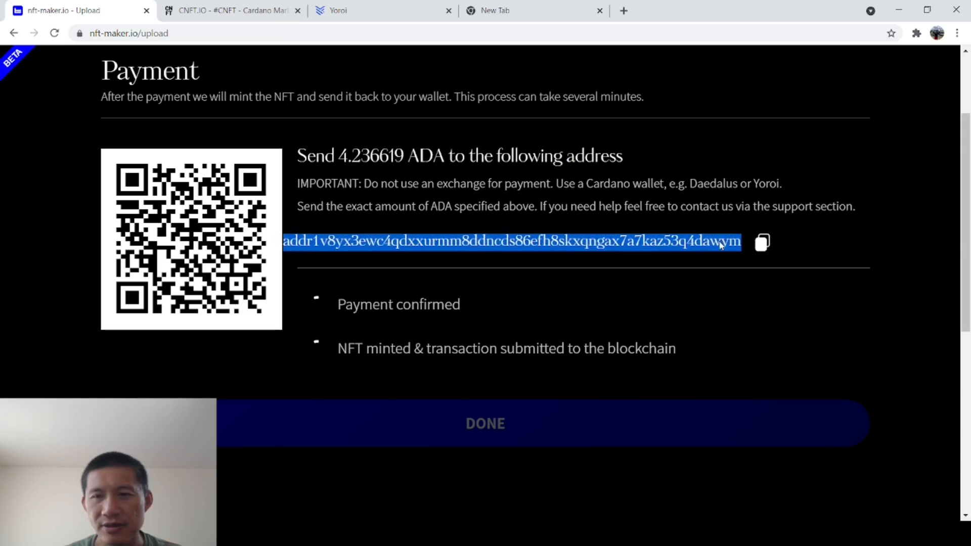
{"action": "left_click", "coordinate": [382, 10]}
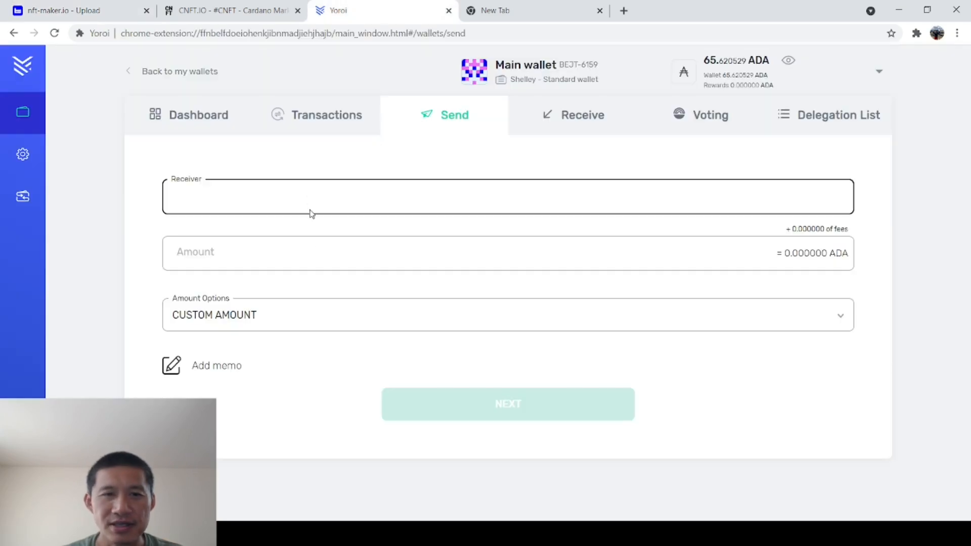
{"action": "type", "text": "addr1v8yx3ewc4qdxxurmm8ddncds86efh8skxqngax7a7kaz53q4dawym"}
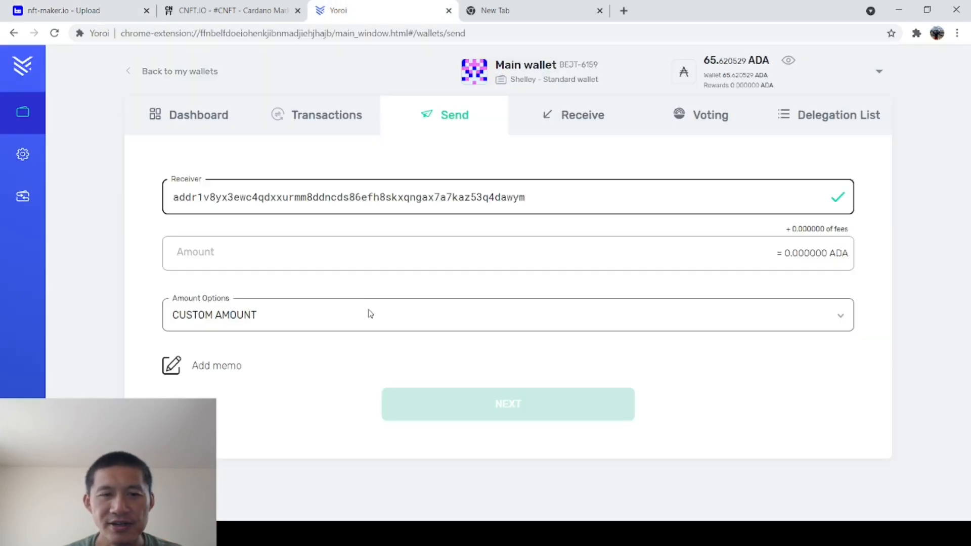
Enter the required 4.236619 ADA amount and bring up the transaction review
{"action": "left_click", "coordinate": [229, 11]}
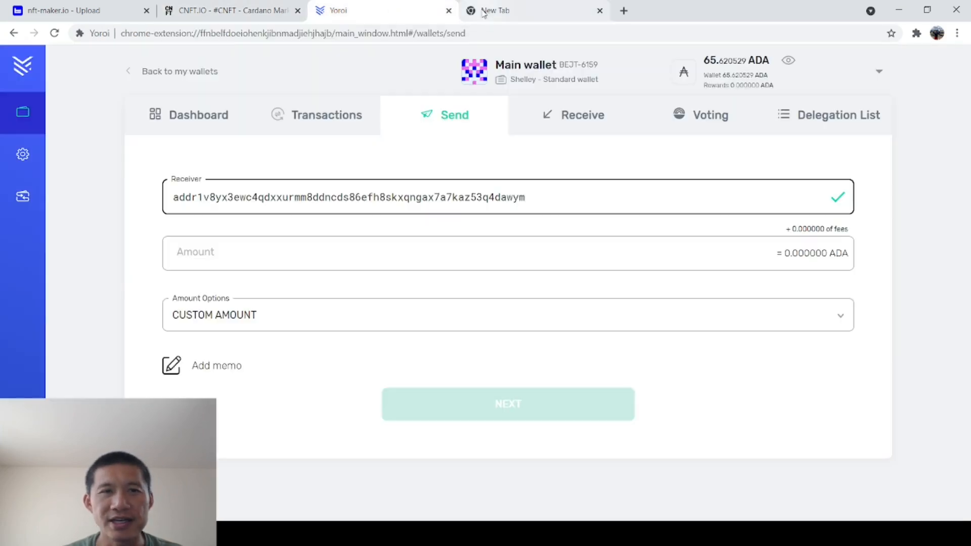
{"action": "left_click", "coordinate": [74, 11]}
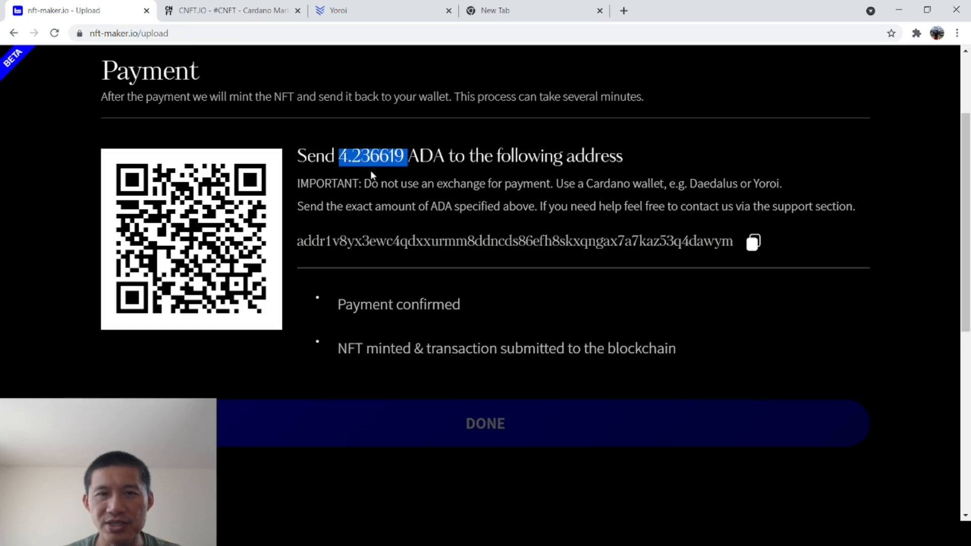
{"action": "left_click", "coordinate": [338, 11]}
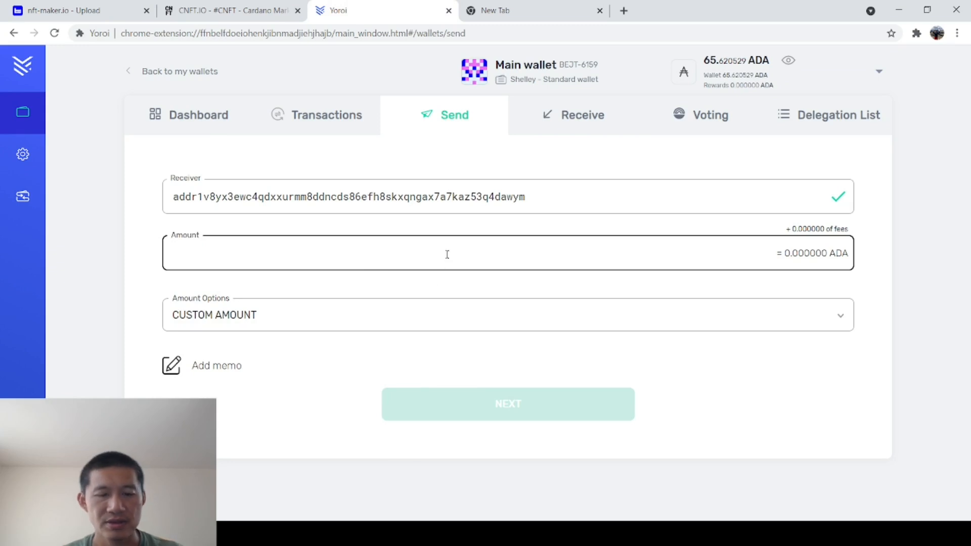
{"action": "mouse_move", "coordinate": [457, 60]}
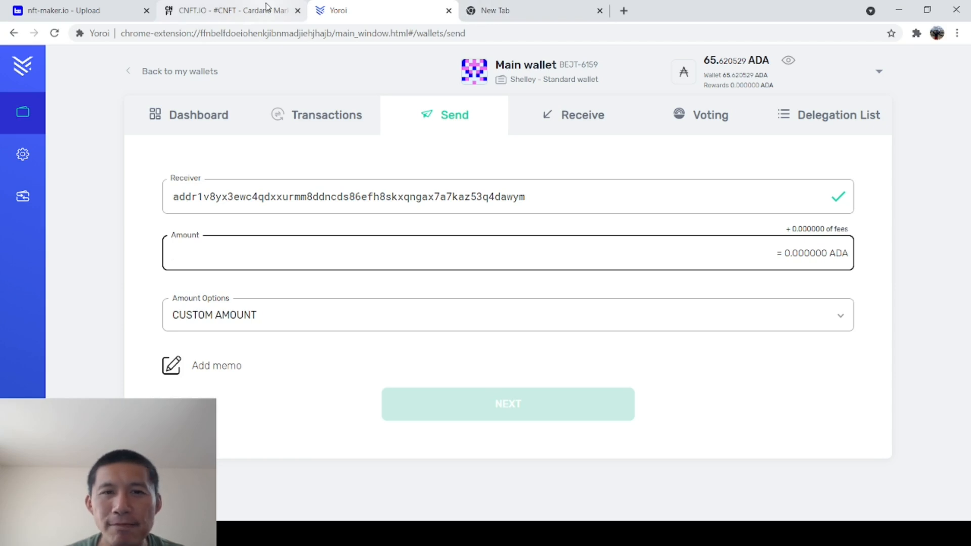
{"action": "left_click", "coordinate": [75, 10]}
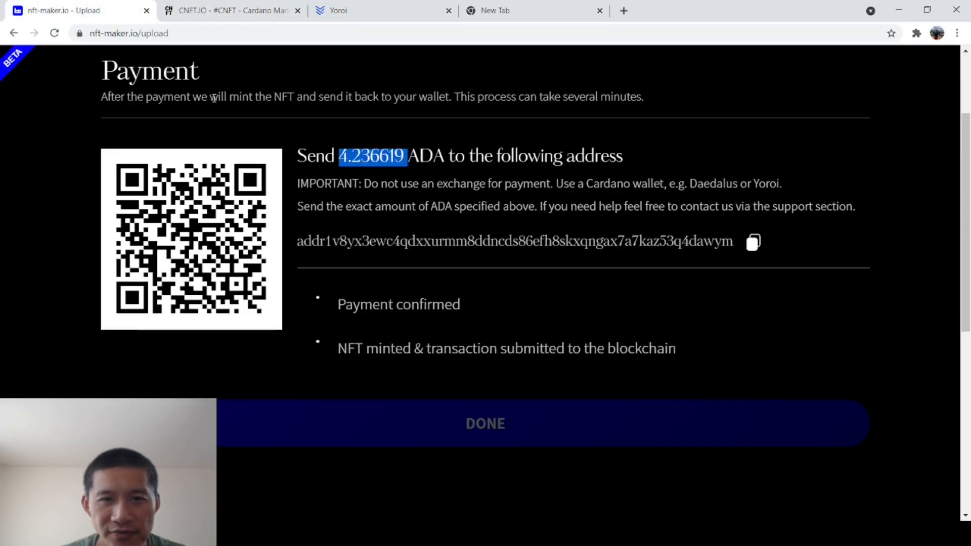
{"action": "left_click", "coordinate": [337, 11]}
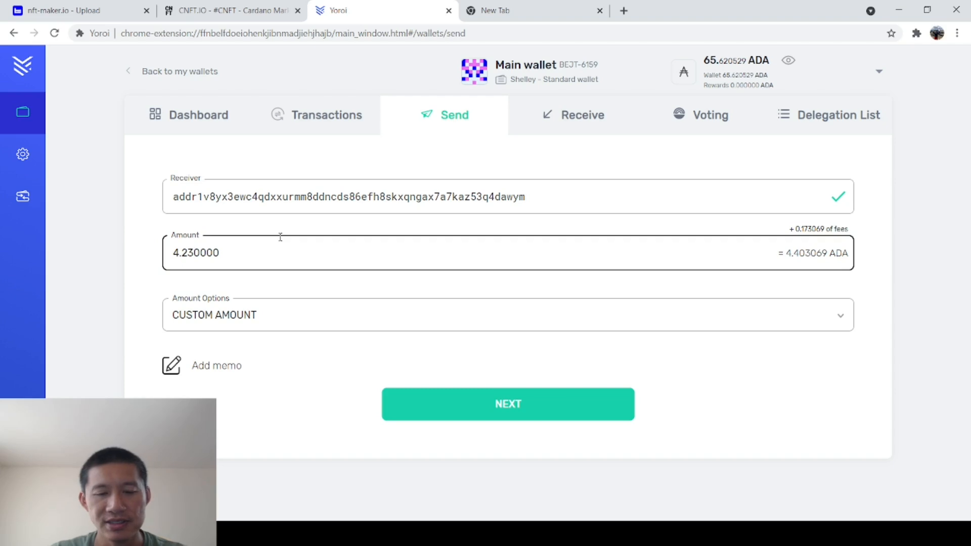
{"action": "type", "text": "4.236619"}
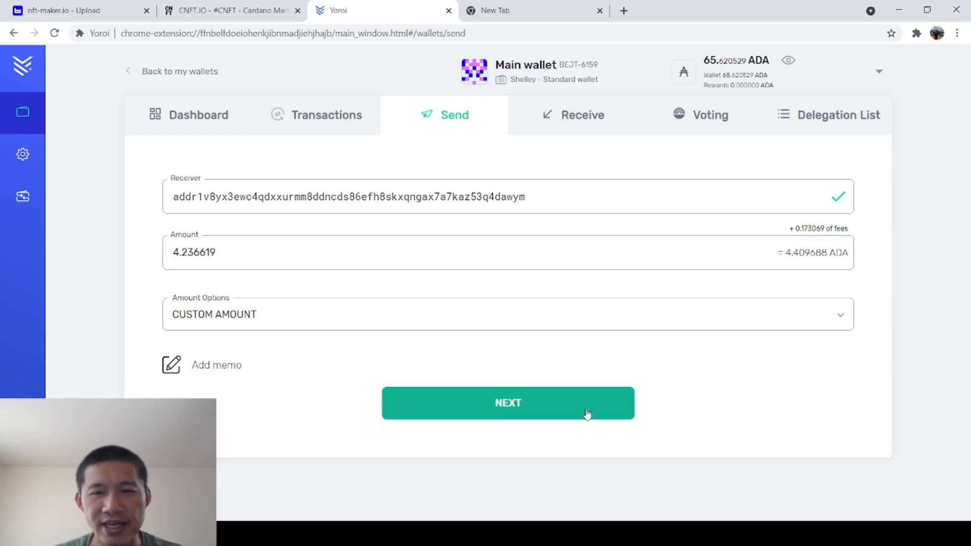
{"action": "left_click", "coordinate": [507, 402]}
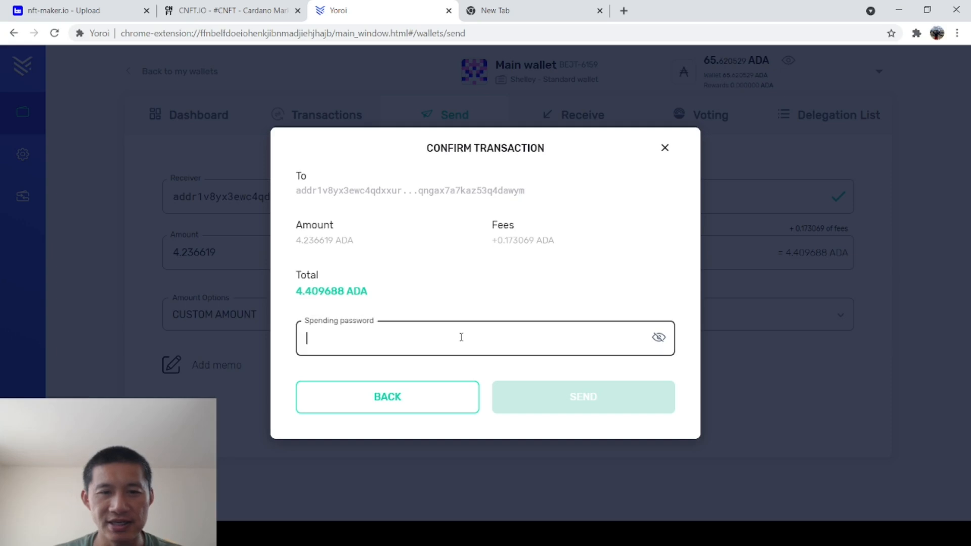
Send the 4.236619 ADA with the spending password and view the transaction history
{"action": "type", "text": "••"}
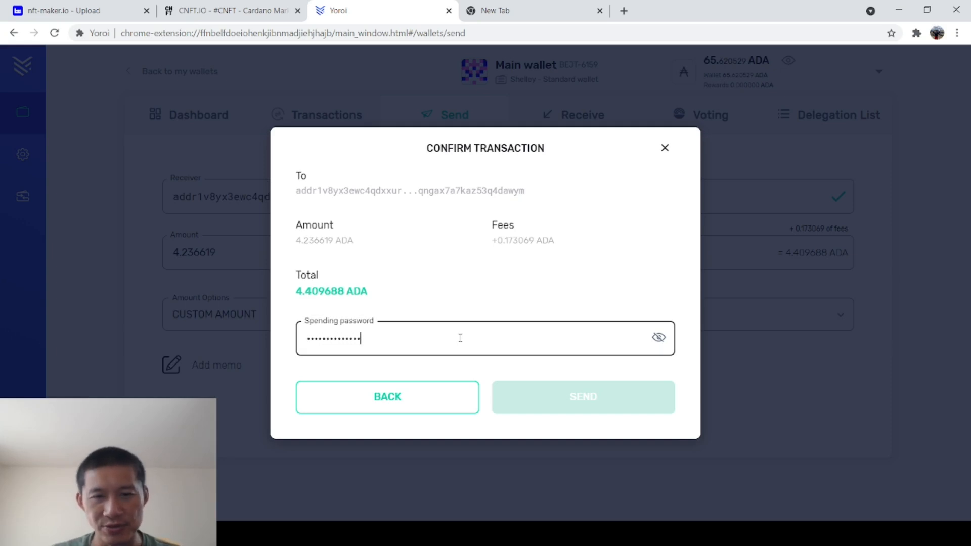
{"action": "left_click", "coordinate": [582, 397]}
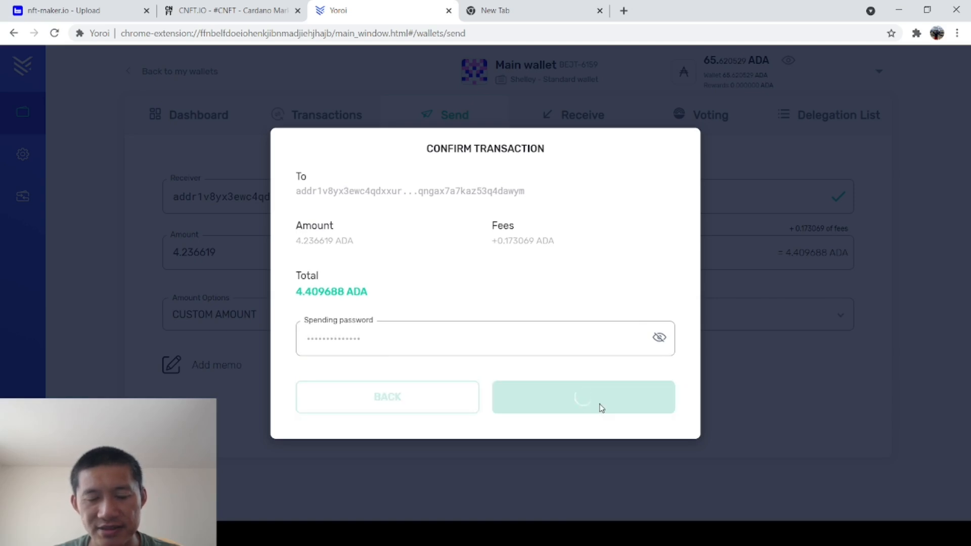
{"action": "left_click", "coordinate": [582, 397]}
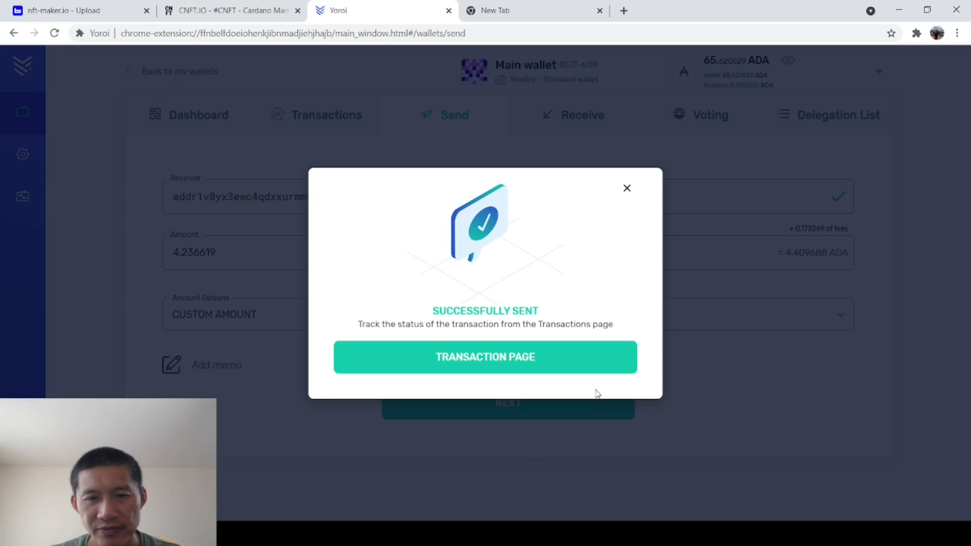
{"action": "left_click", "coordinate": [485, 357]}
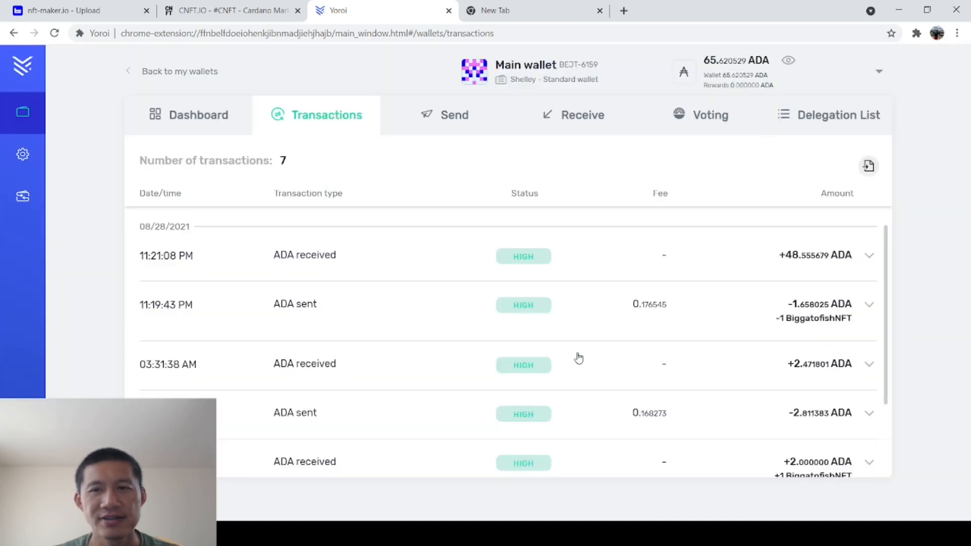
{"action": "left_click", "coordinate": [74, 11]}
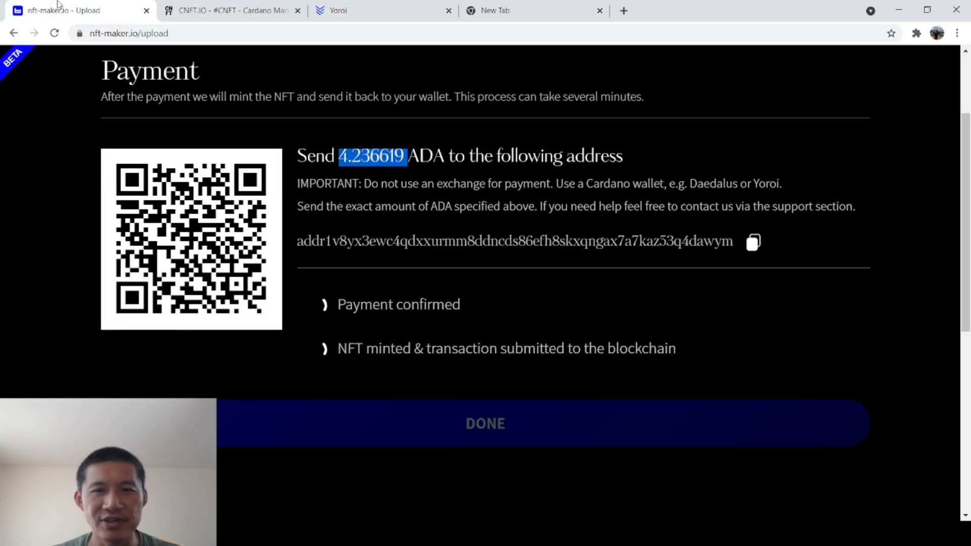
Check the minting status across tabs, then close the NFT-Maker.io tab
{"action": "left_click", "coordinate": [229, 11]}
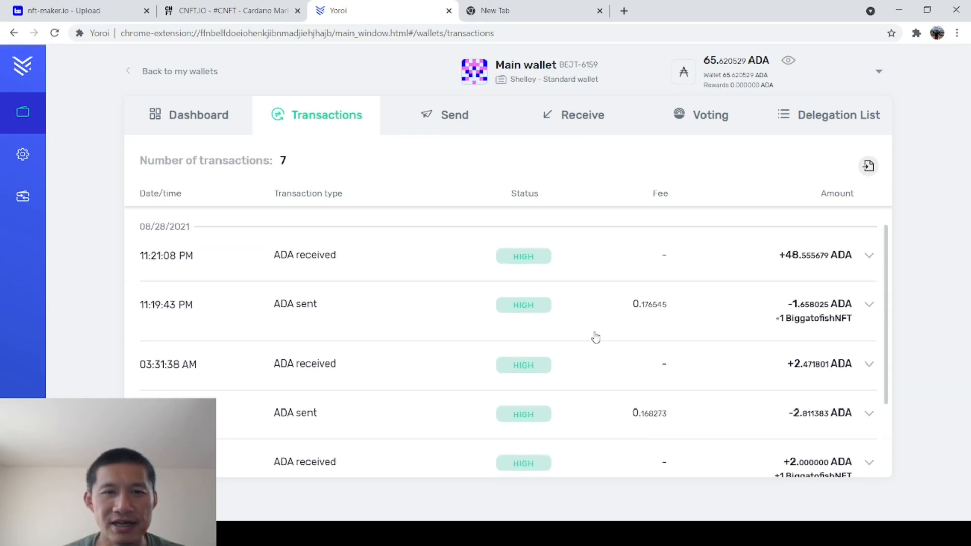
{"action": "left_click", "coordinate": [74, 11]}
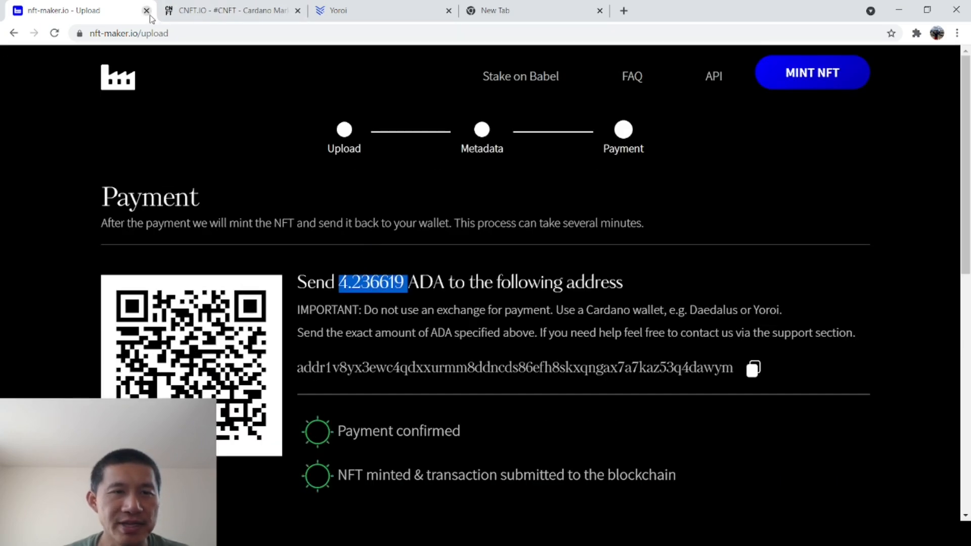
{"action": "left_click", "coordinate": [146, 11]}
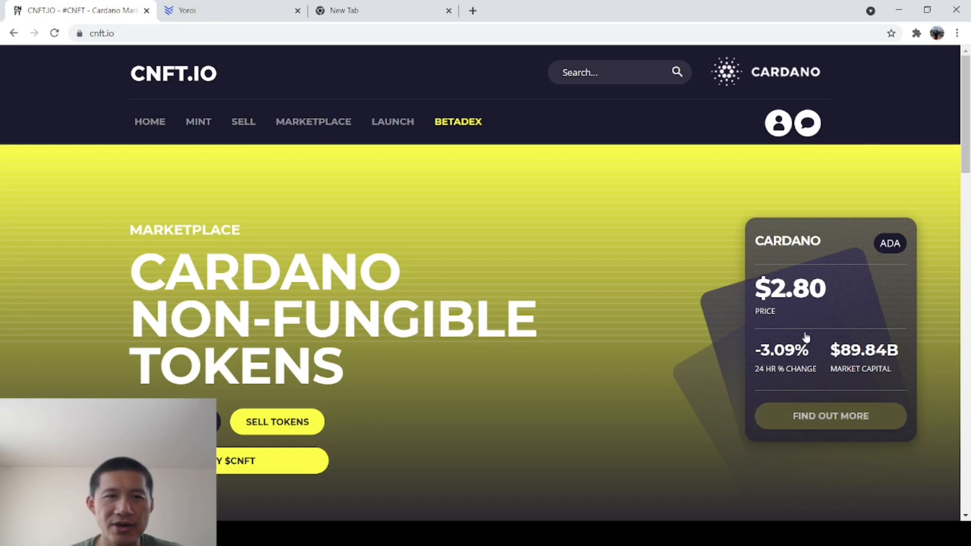
Open the CNFT.io dashboard and load the inventory listing the Little Mouse NFT
{"action": "left_click", "coordinate": [773, 124]}
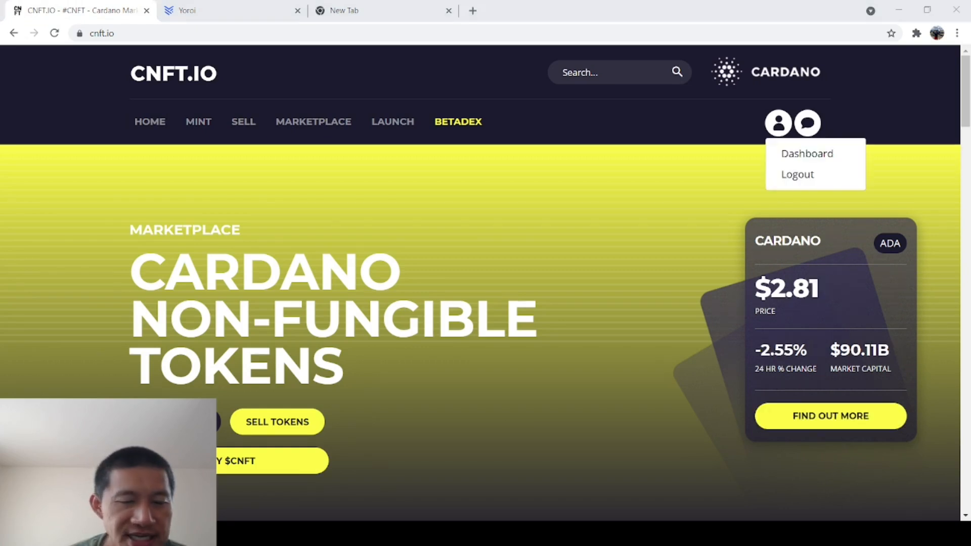
{"action": "left_click", "coordinate": [806, 153]}
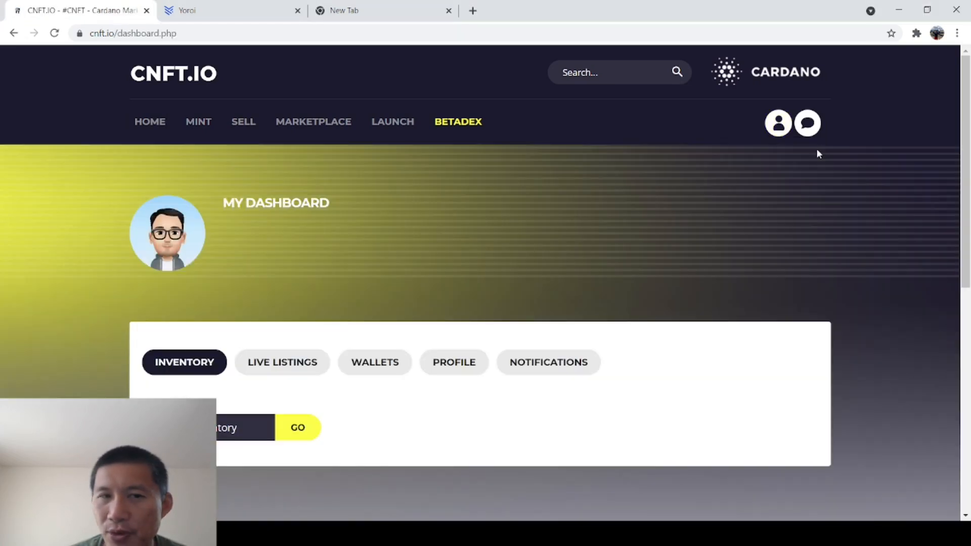
{"action": "scroll", "scroll_direction": "down", "scroll_amount": 3}
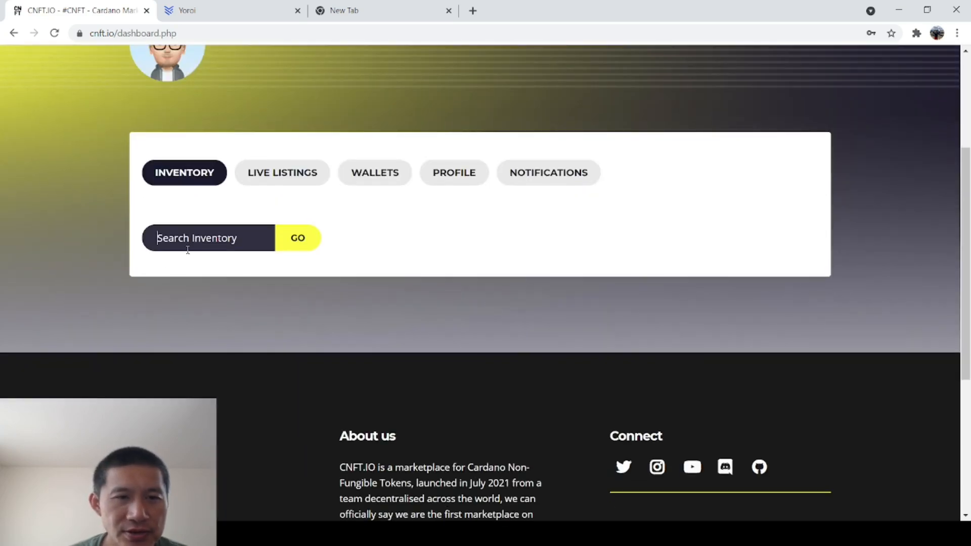
{"action": "left_click", "coordinate": [297, 238]}
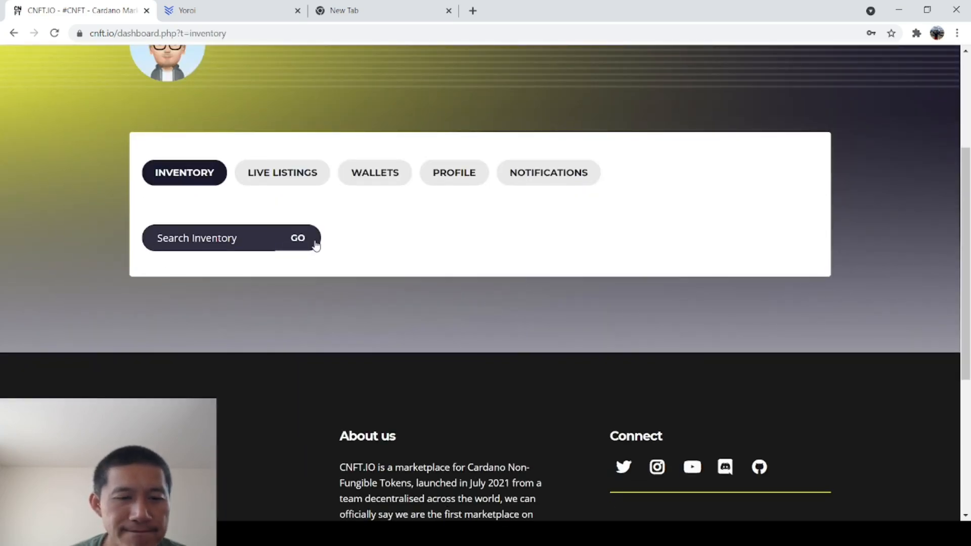
{"action": "left_click", "coordinate": [298, 238]}
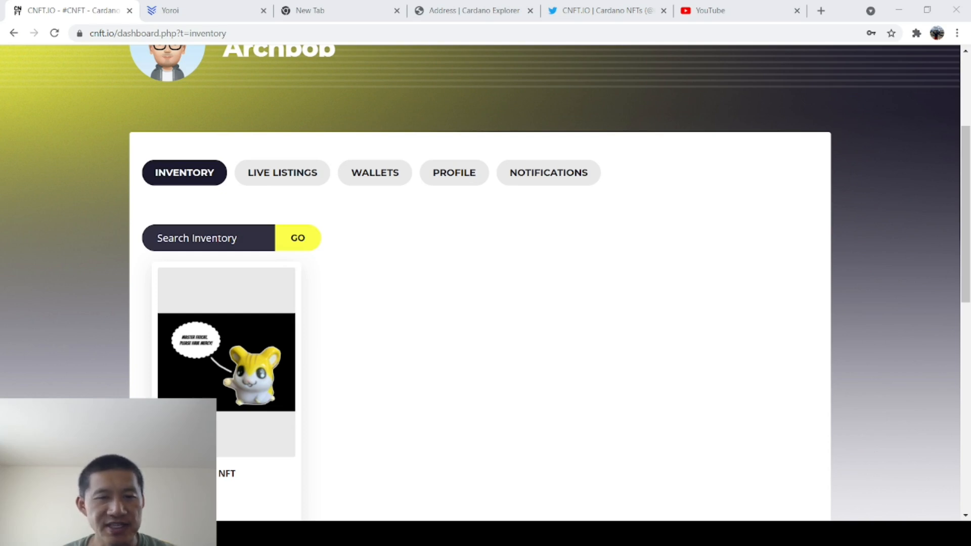
{"action": "scroll", "scroll_direction": "down", "scroll_amount": 3}
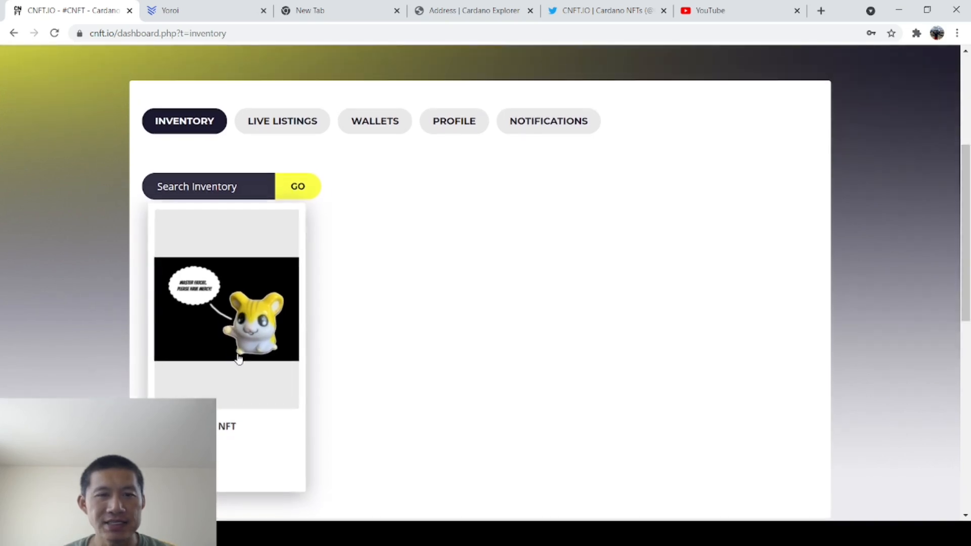
Open the Little Mouse NFT and list it for sale at 100 ADA
{"action": "left_click", "coordinate": [227, 309]}
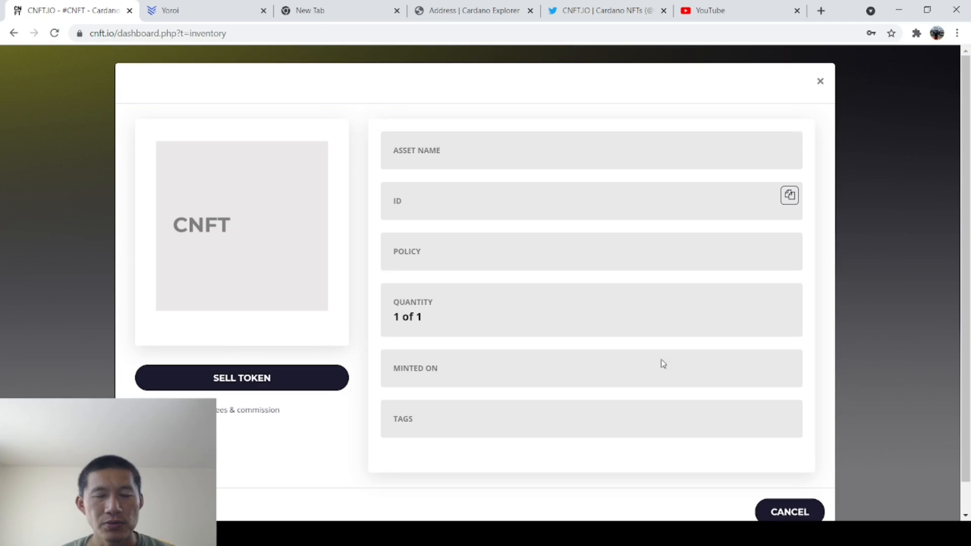
{"action": "mouse_move", "coordinate": [617, 293]}
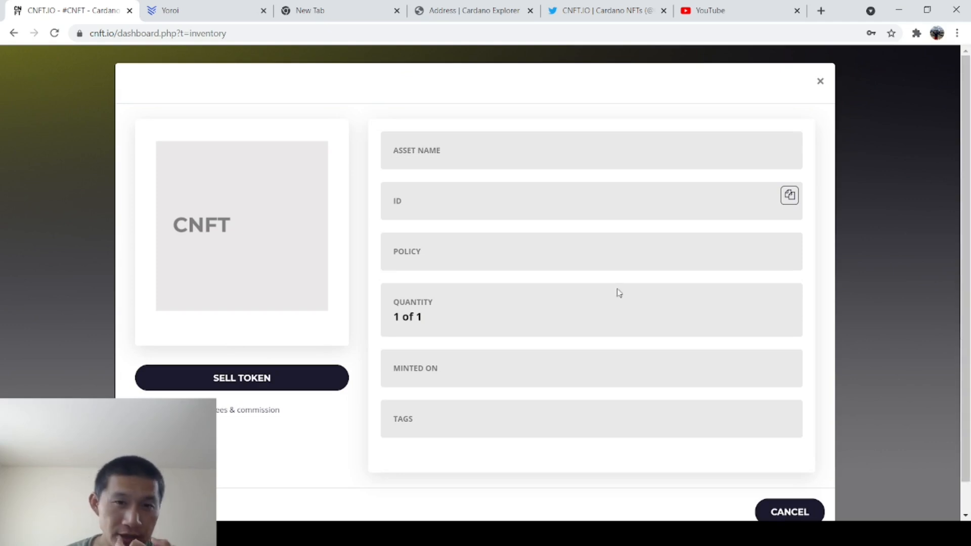
{"action": "mouse_move", "coordinate": [491, 204]}
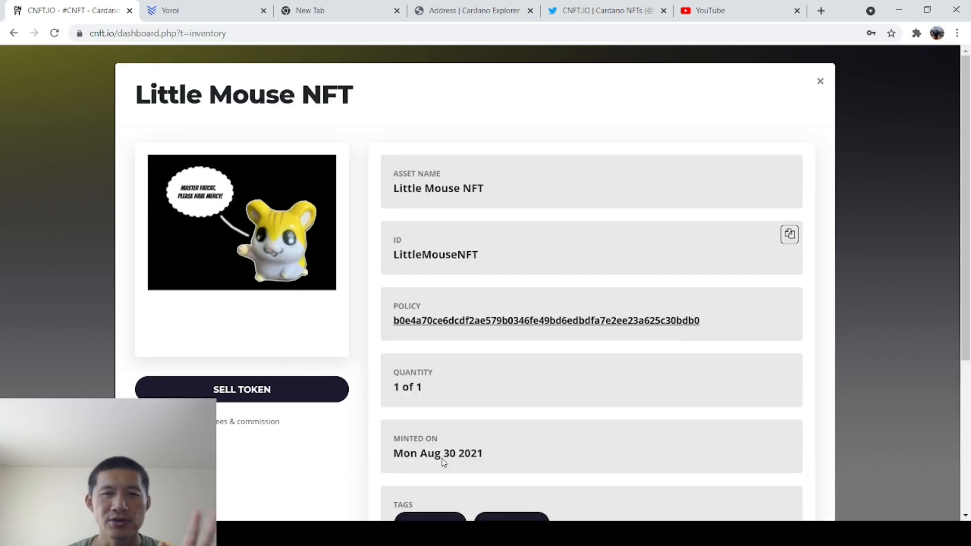
{"action": "scroll", "scroll_direction": "down", "scroll_amount": 3}
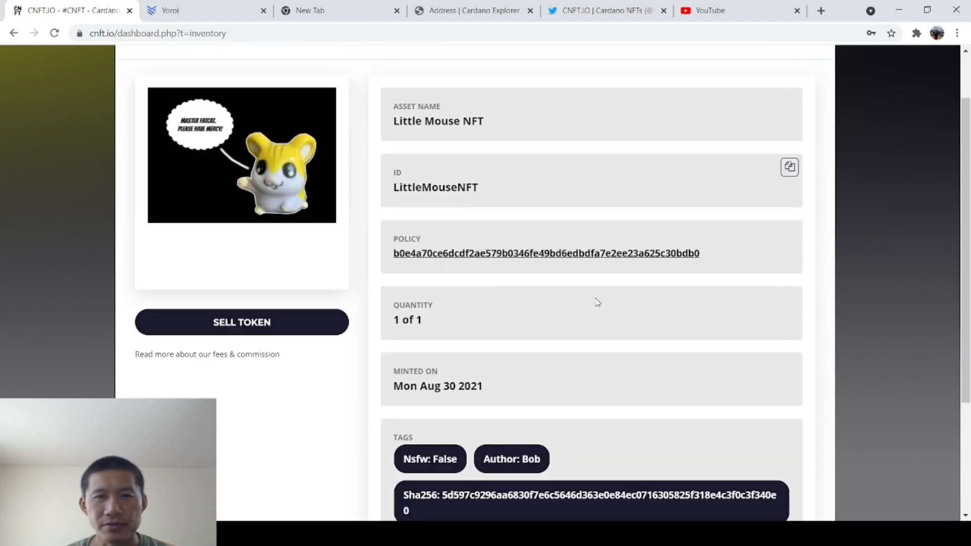
{"action": "left_click", "coordinate": [242, 322]}
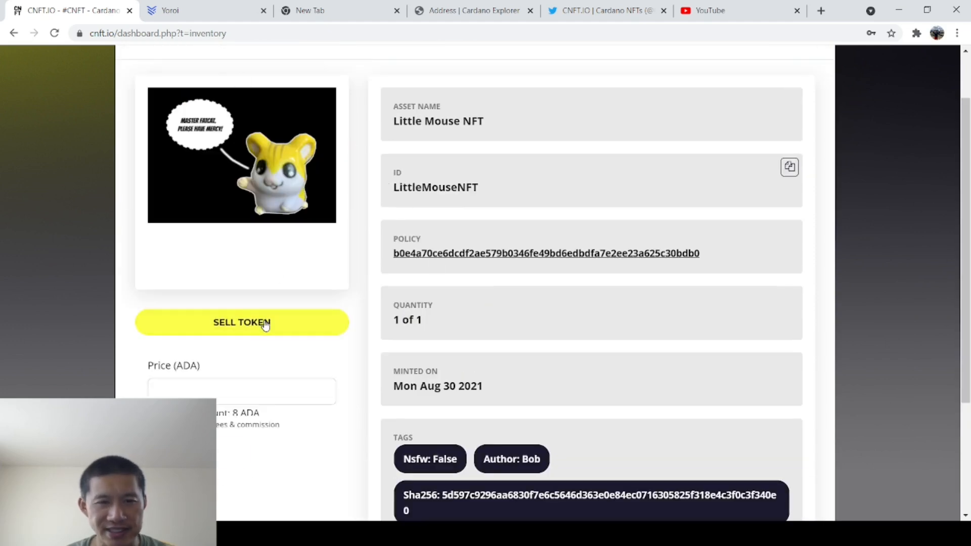
{"action": "type", "text": "1"}
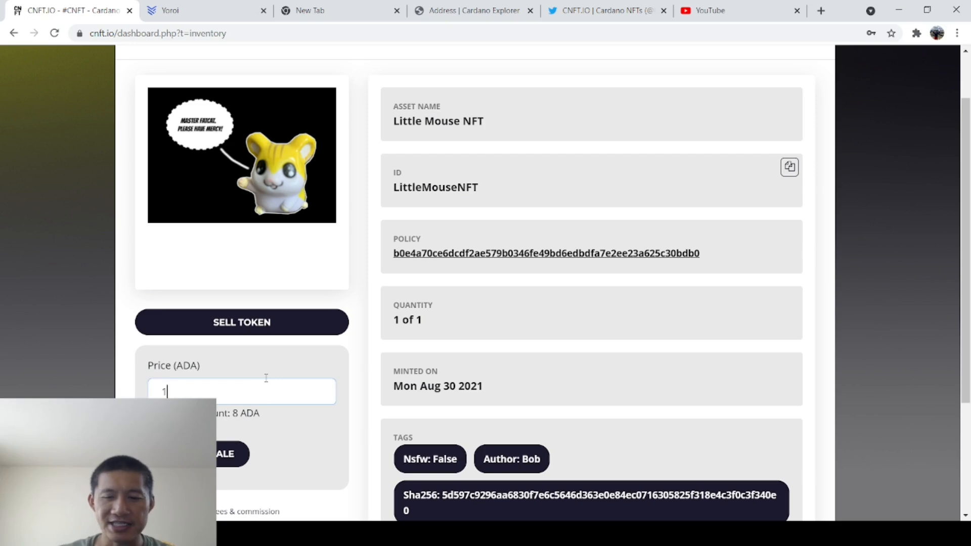
{"action": "type", "text": "00"}
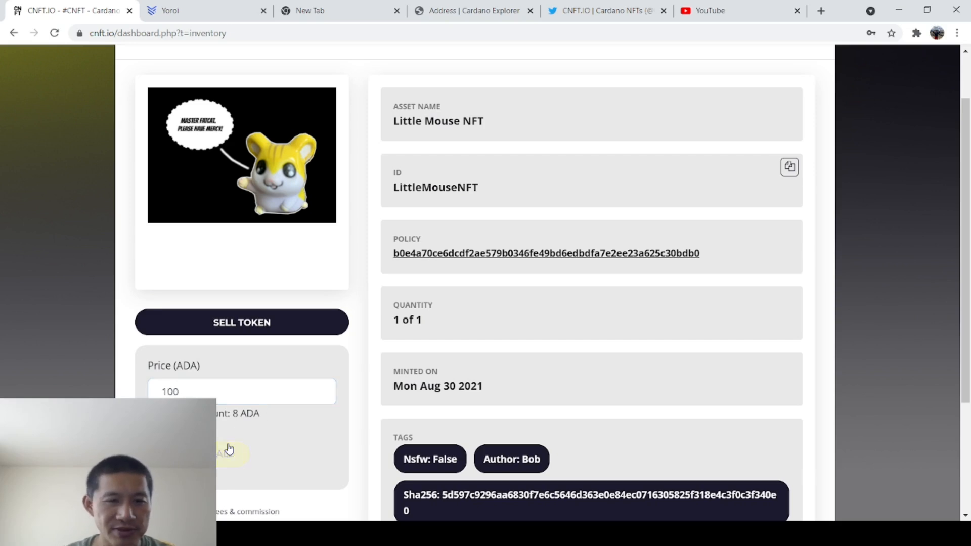
{"action": "scroll", "scroll_direction": "down", "scroll_amount": 3}
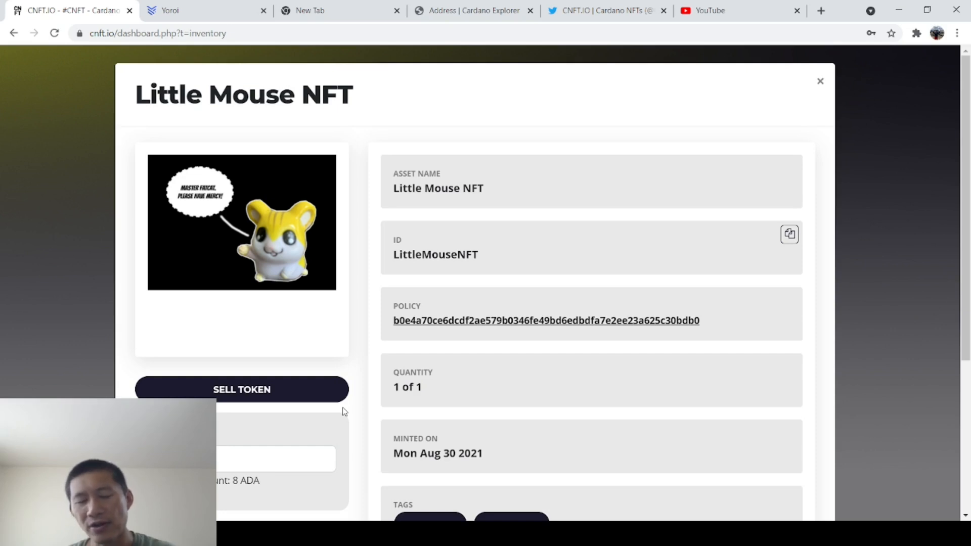
{"action": "scroll", "scroll_direction": "down", "scroll_amount": 3}
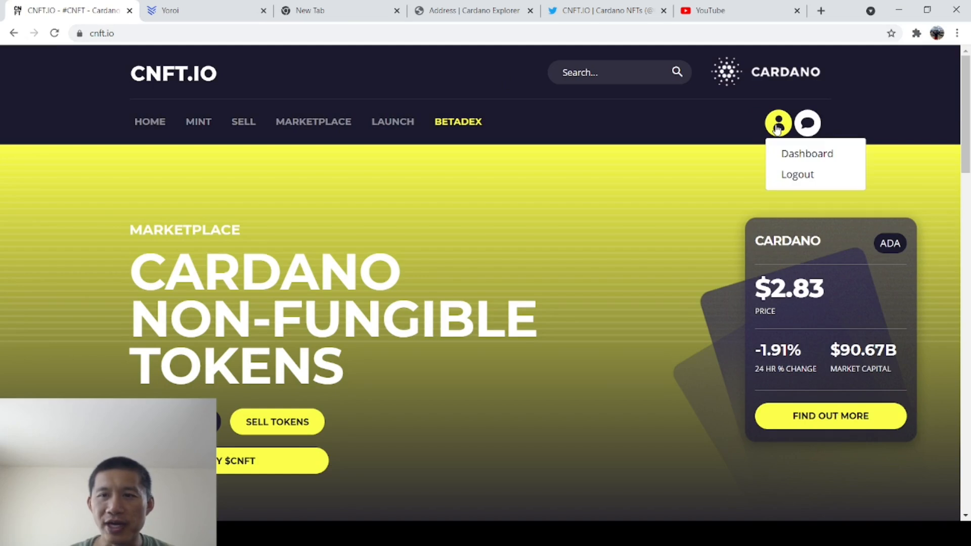
Show the dashboard's Live Listings with the 100 ADA Little Mouse NFT
{"action": "left_click", "coordinate": [806, 154]}
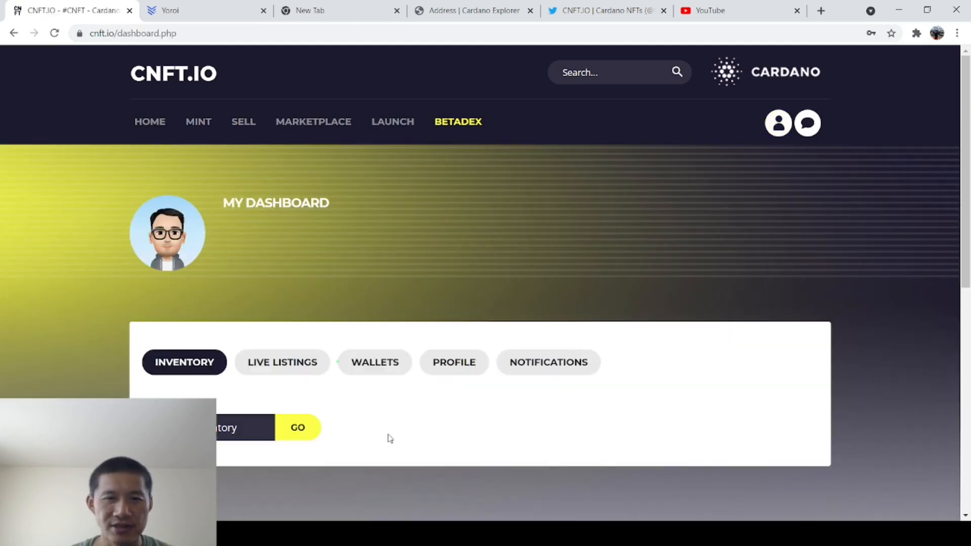
{"action": "left_click", "coordinate": [282, 361]}
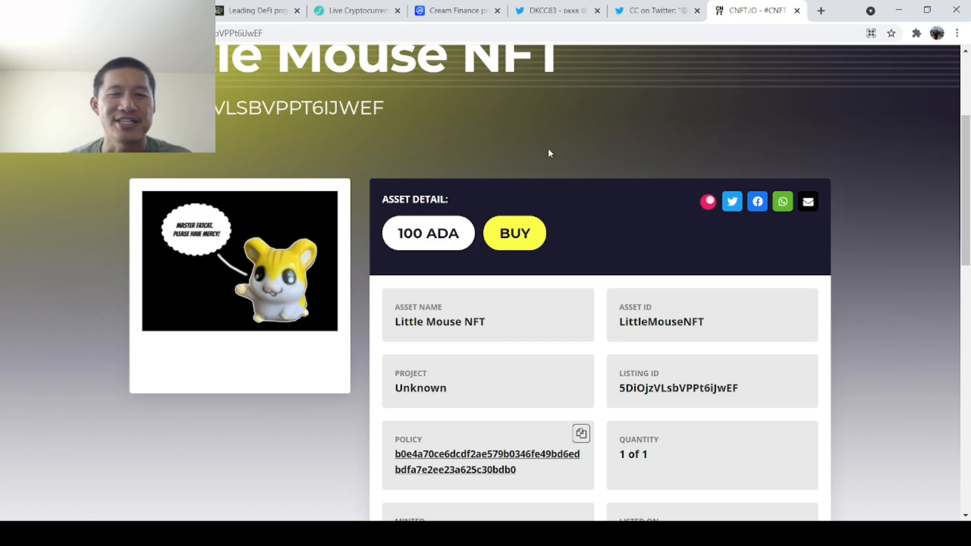
{"action": "mouse_move", "coordinate": [852, 118]}
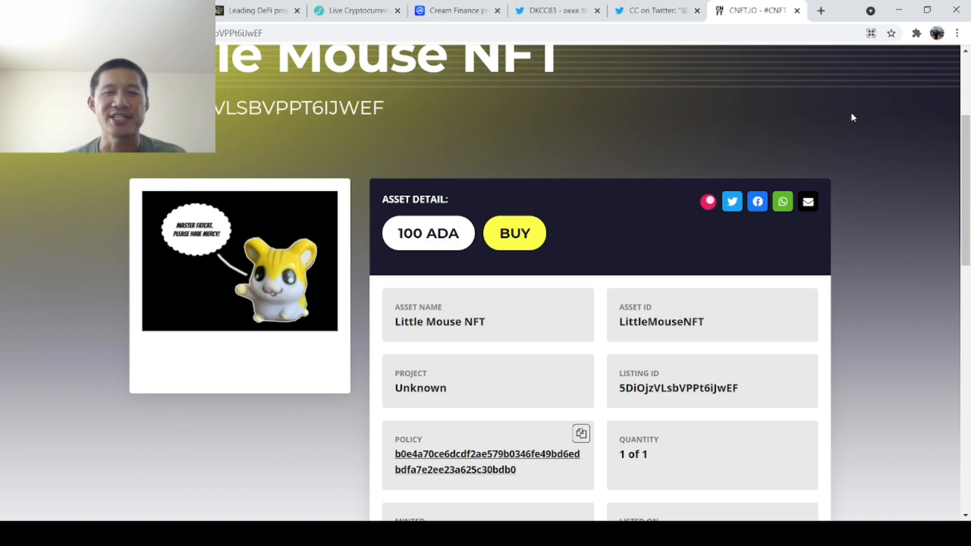
{"action": "mouse_move", "coordinate": [299, 390]}
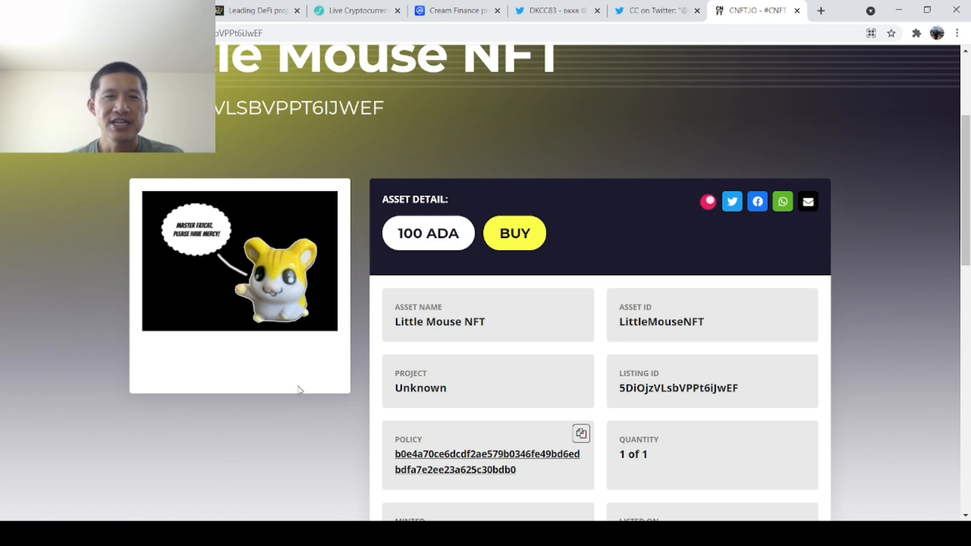
{"action": "mouse_move", "coordinate": [361, 320]}
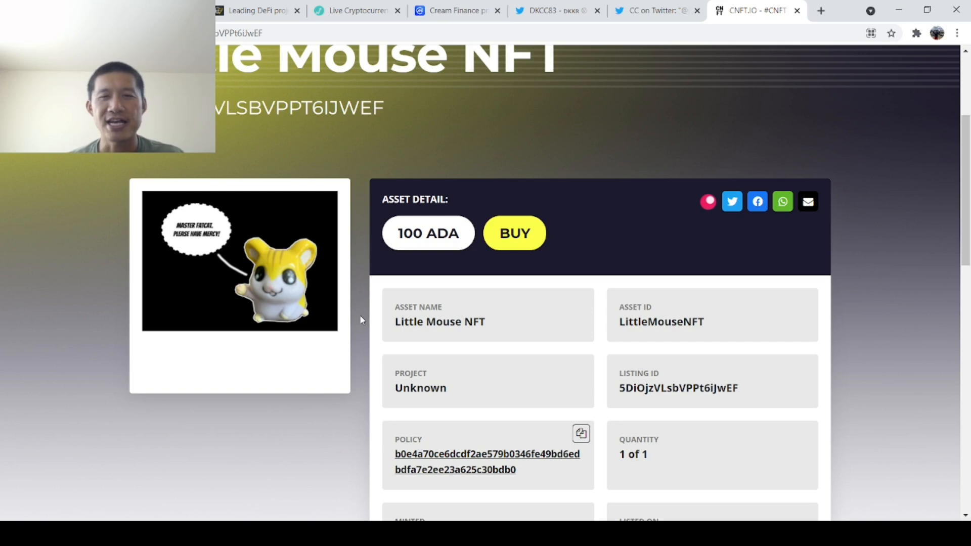